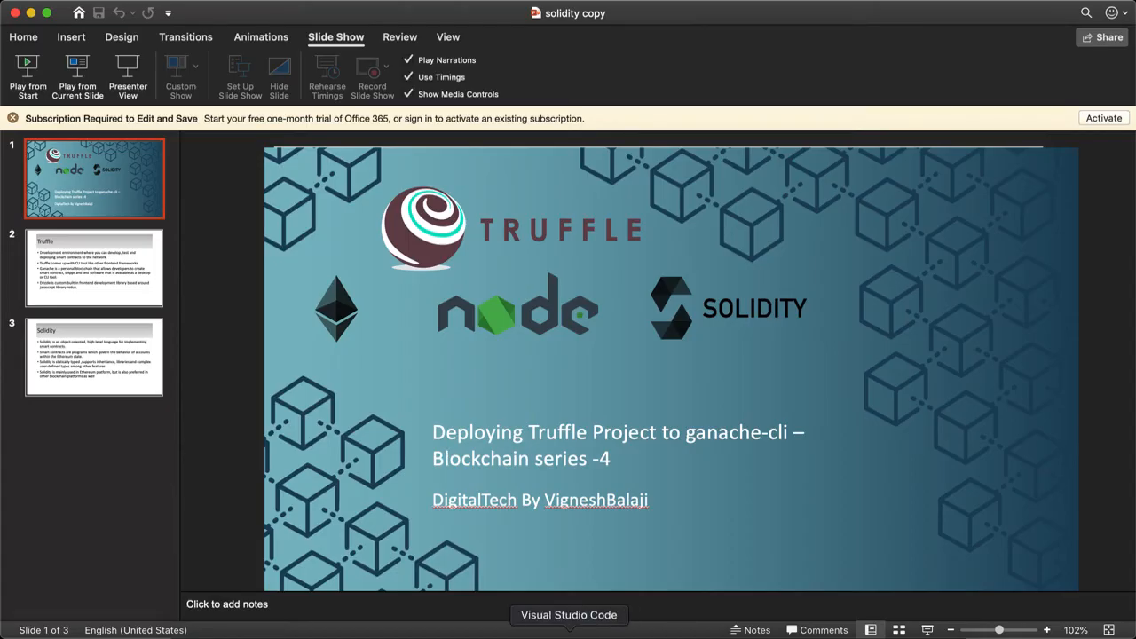
Review the development network (127.0.0.1:8545) in truffle-config.js and expand the migrations folder
click(568, 614)
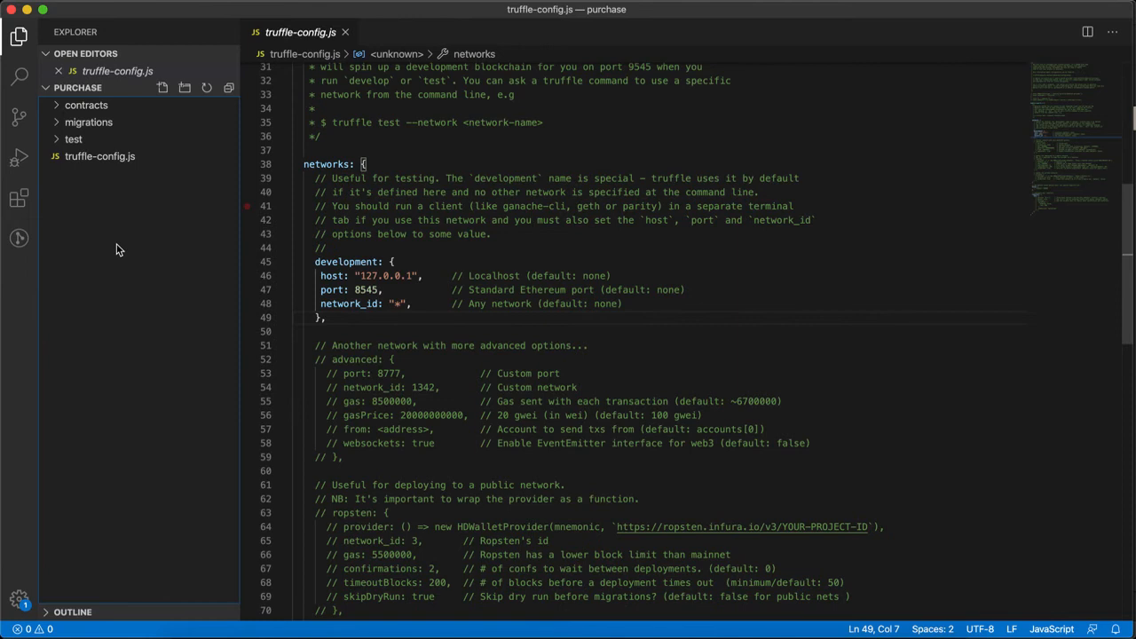
mouse_move(107, 181)
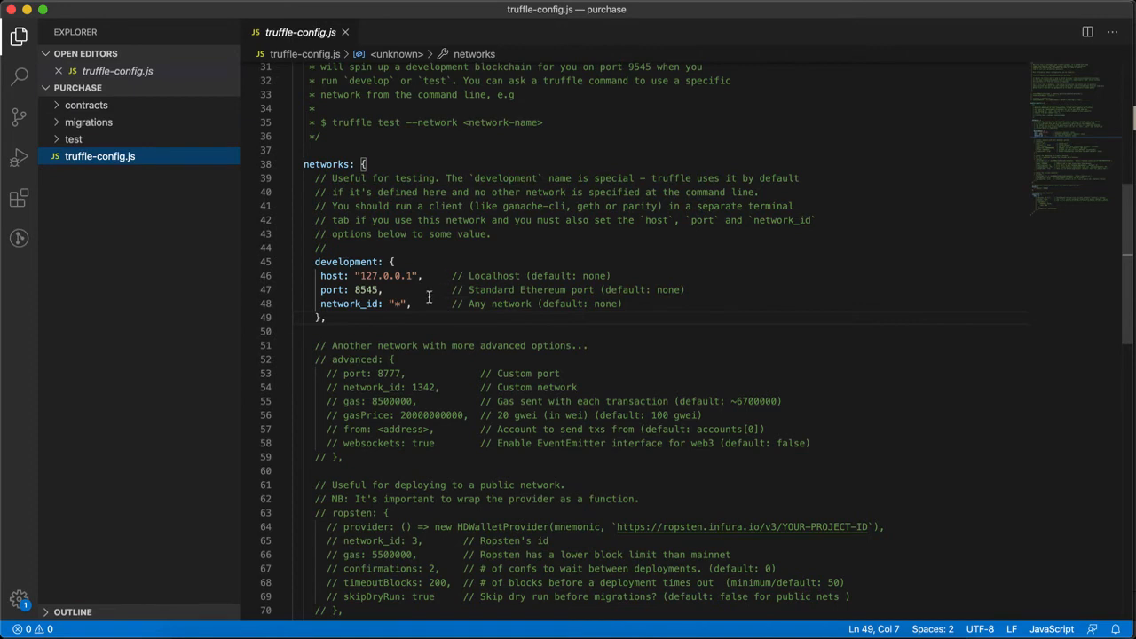
mouse_move(314, 266)
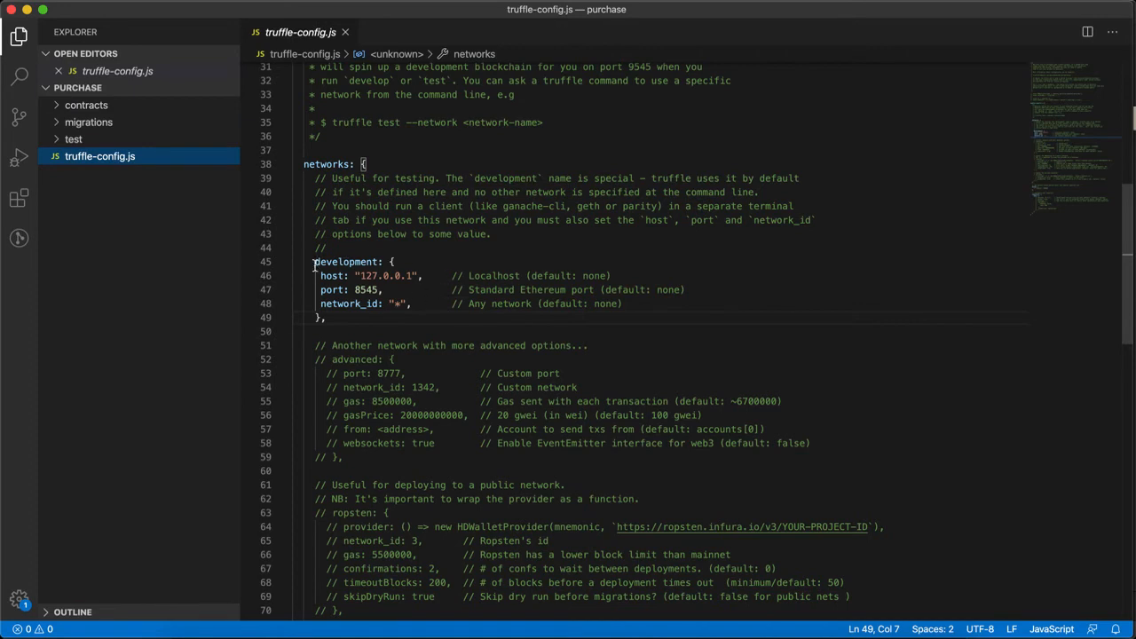
mouse_move(376, 380)
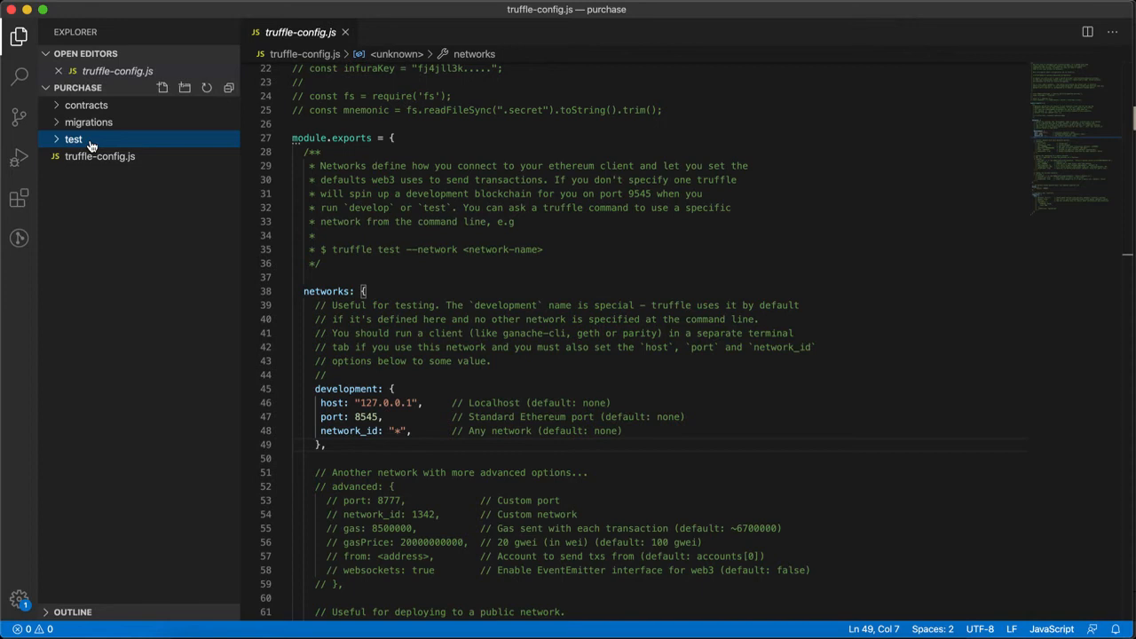
click(89, 120)
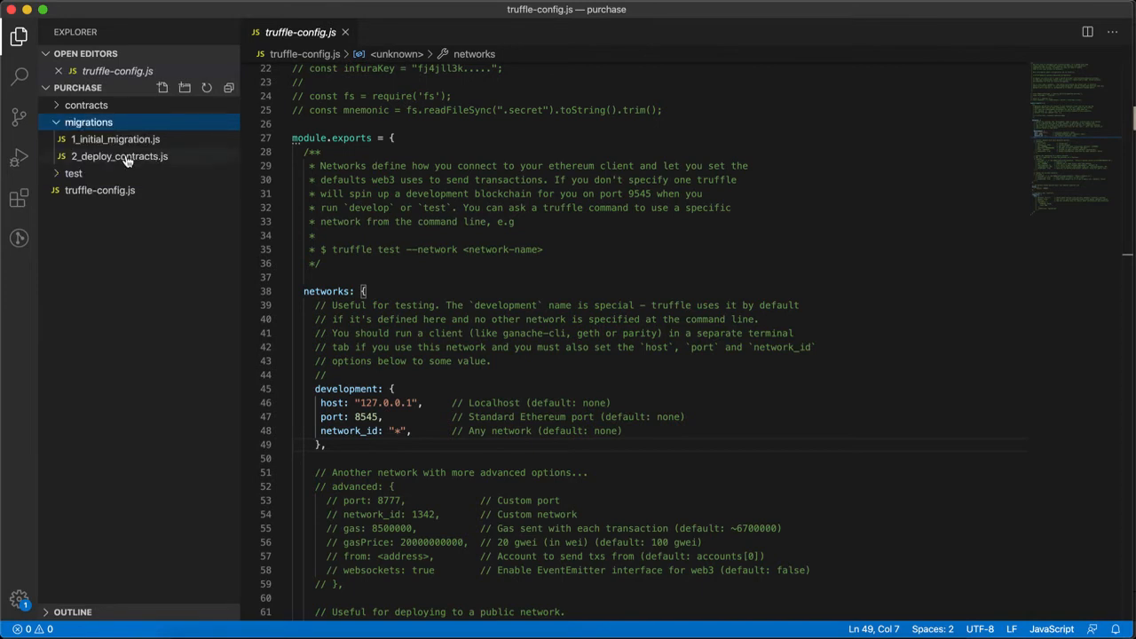
click(119, 156)
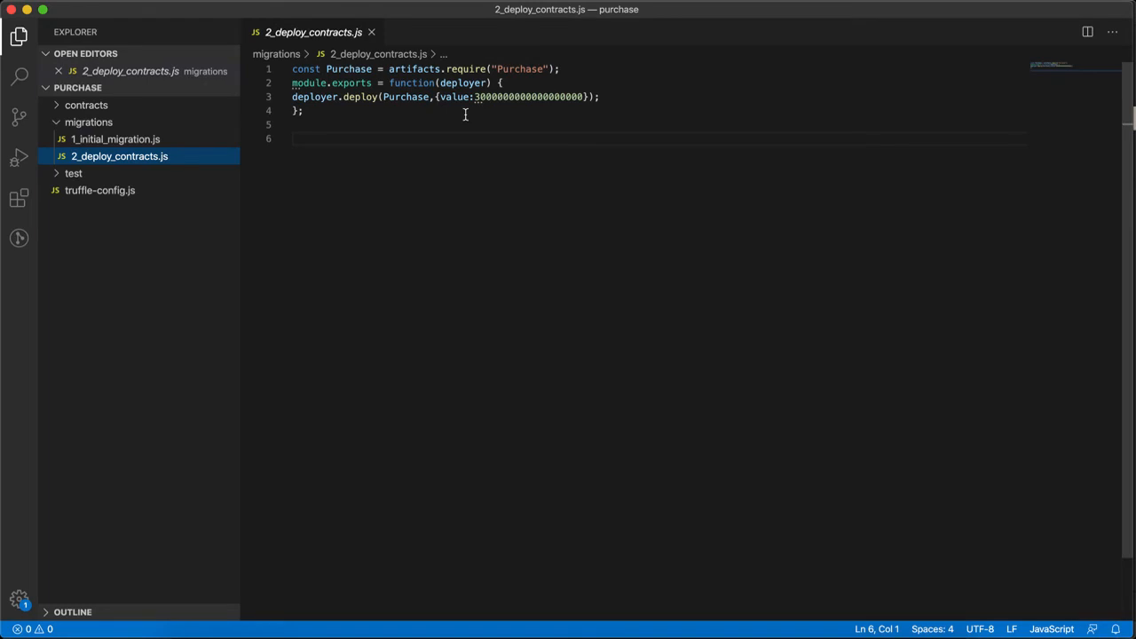
mouse_move(571, 96)
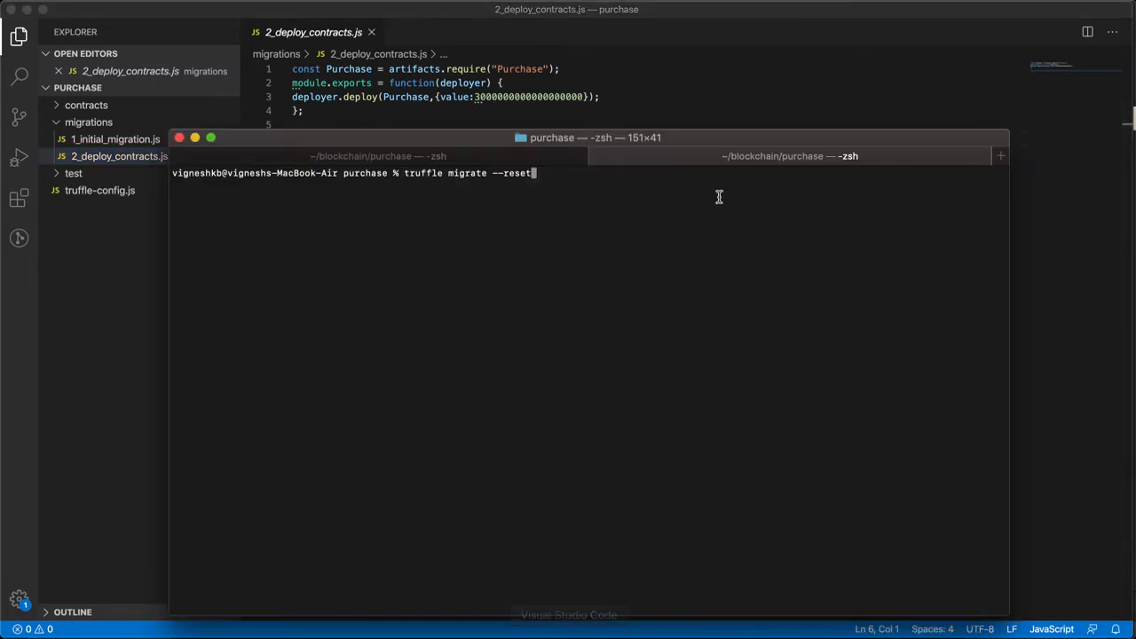
Bring the Terminal forward for the ganache-cli command with network id 100 and gas limit 8000000
click(376, 156)
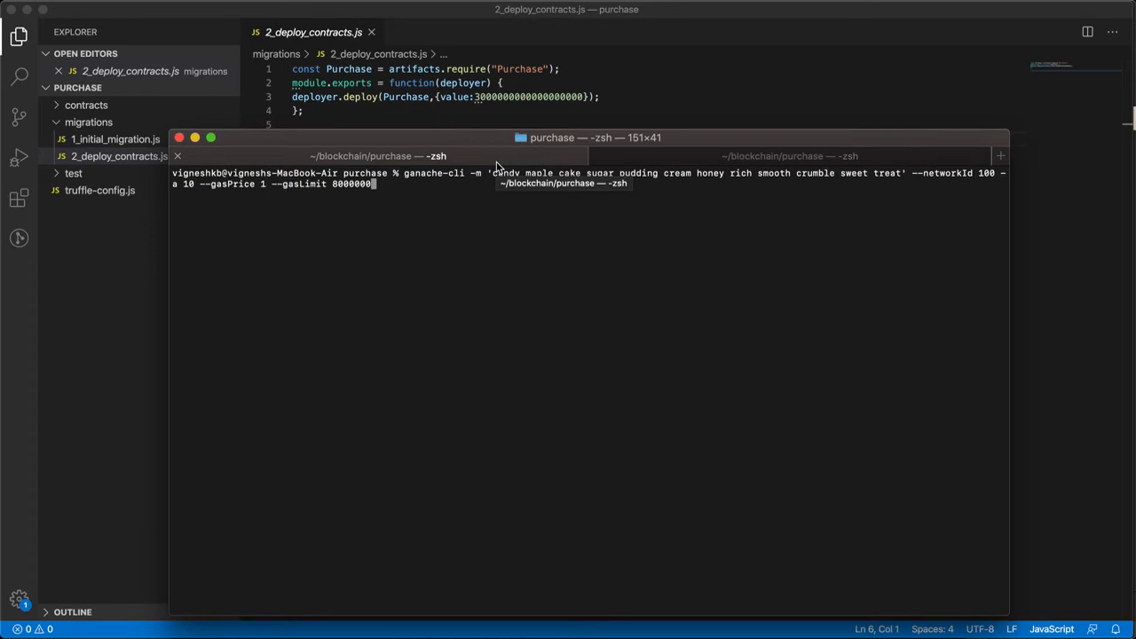
mouse_move(494, 238)
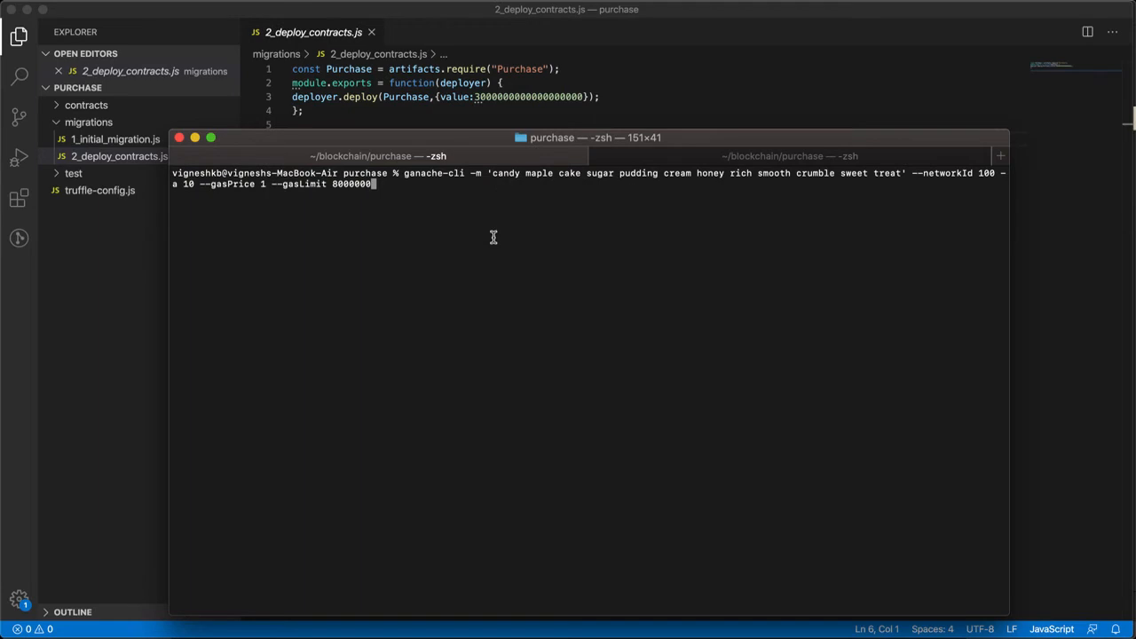
mouse_move(312, 305)
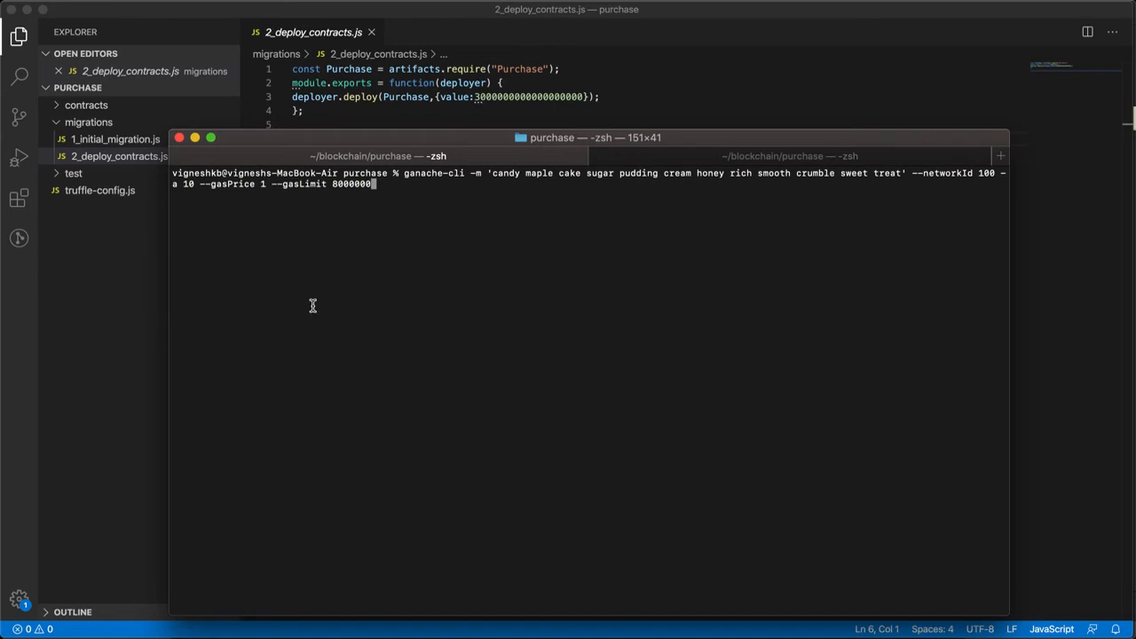
mouse_move(153, 323)
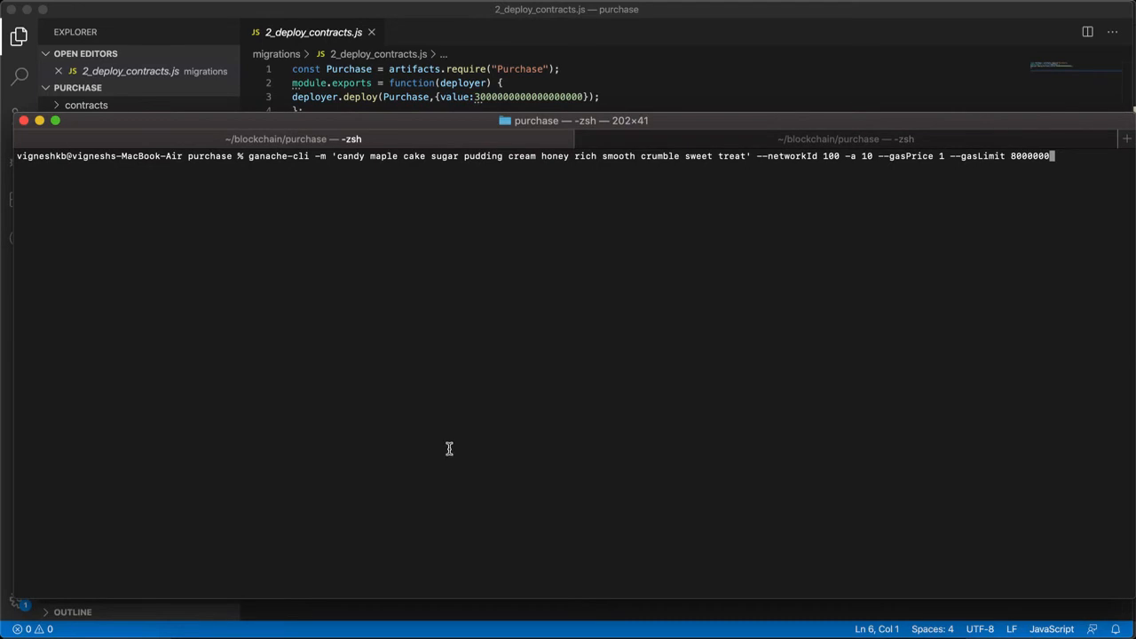
mouse_move(534, 625)
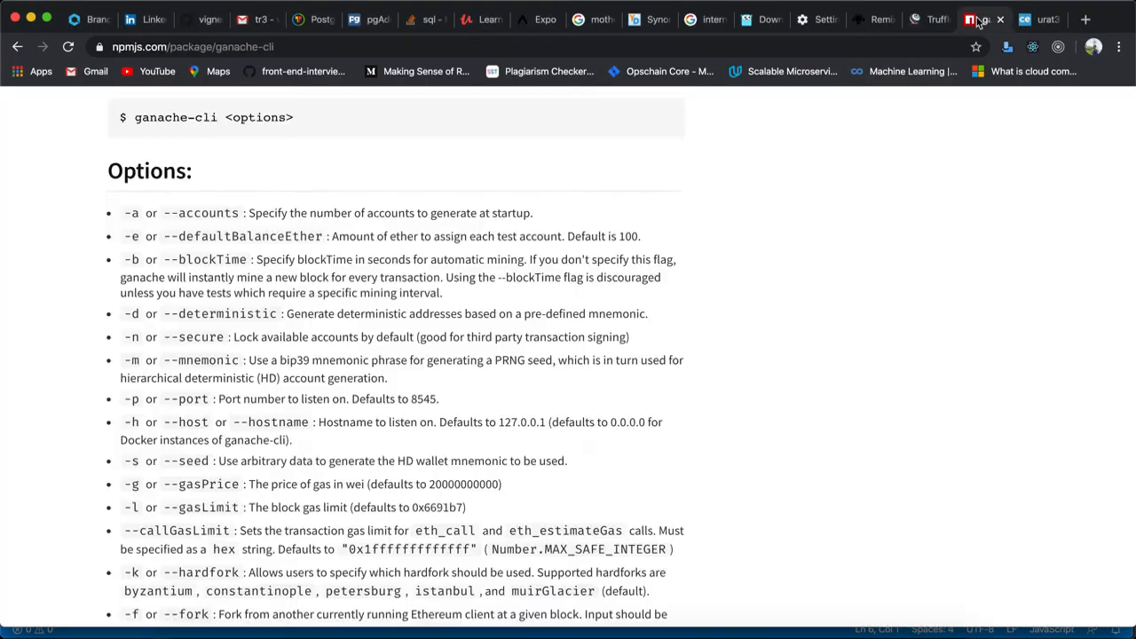
Scroll through the ganache-cli options and usage sections on its npm page
scroll(up, 3)
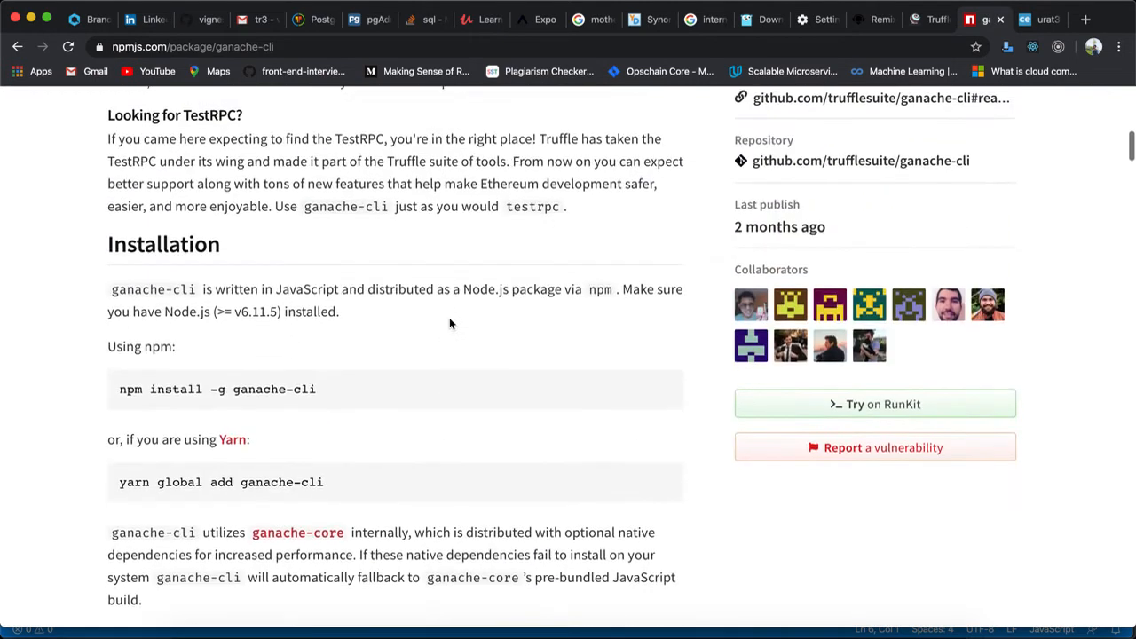
scroll(down, 3)
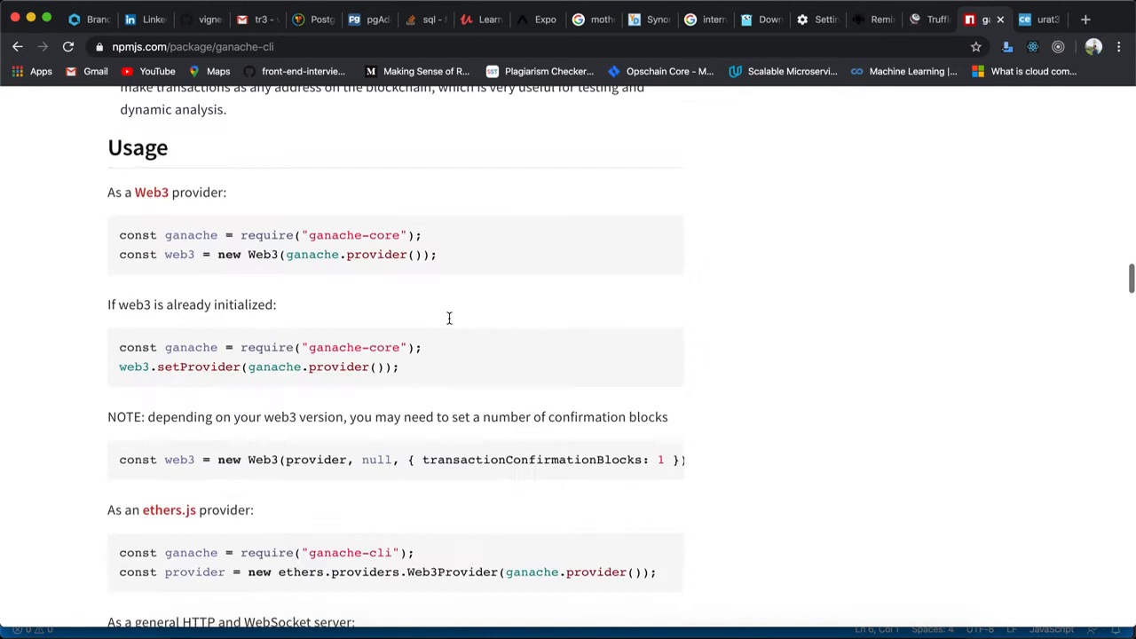
scroll(down, 3)
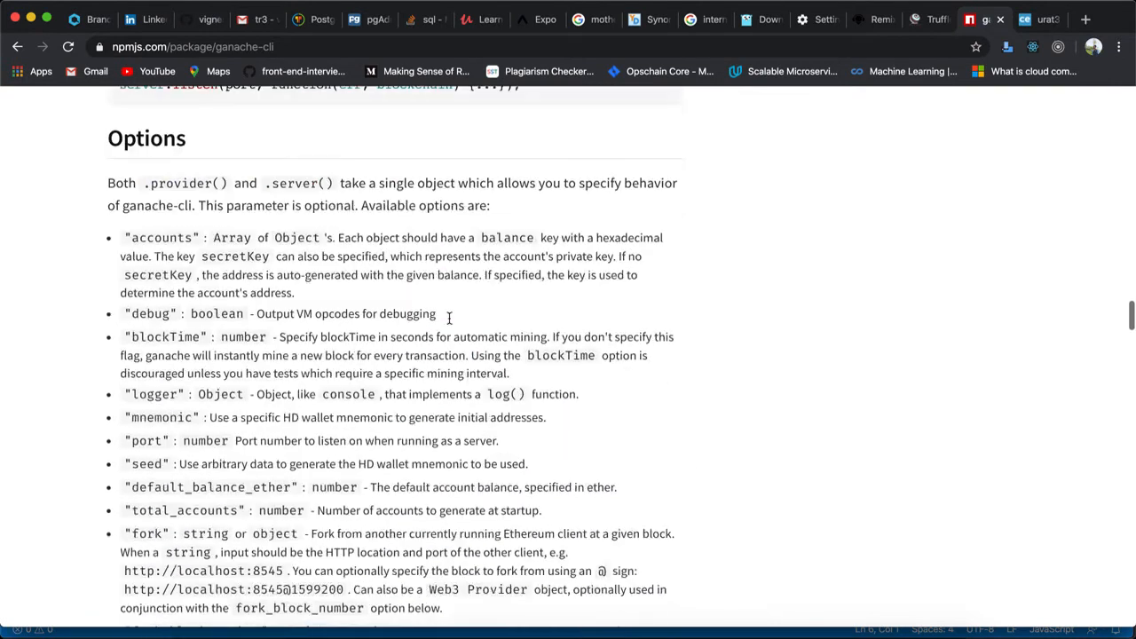
scroll(down, 3)
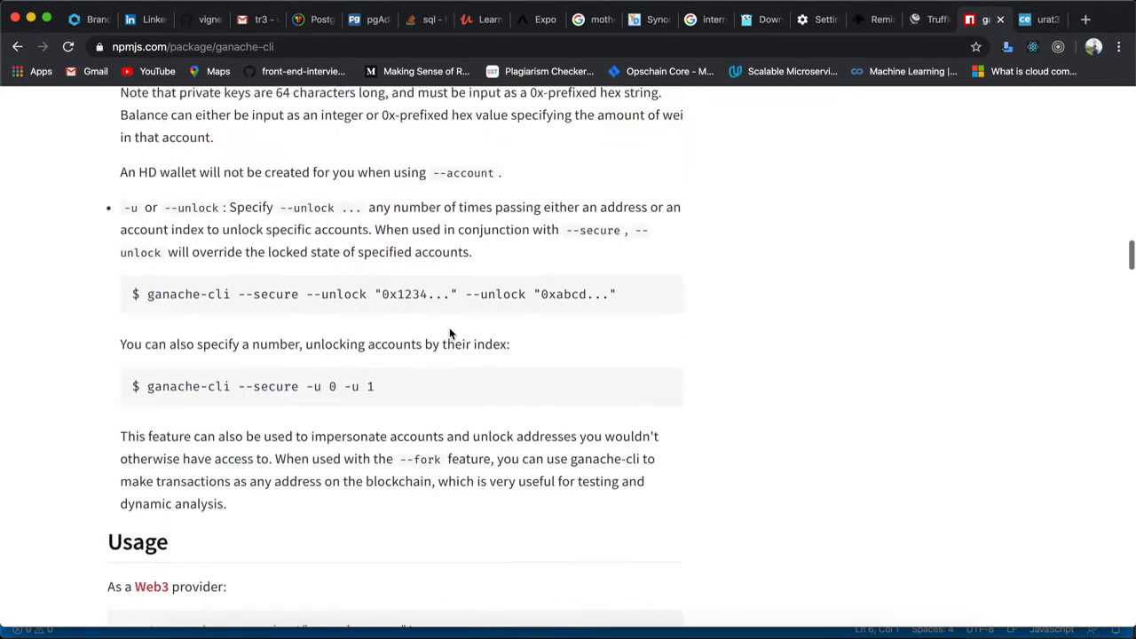
scroll(up, 3)
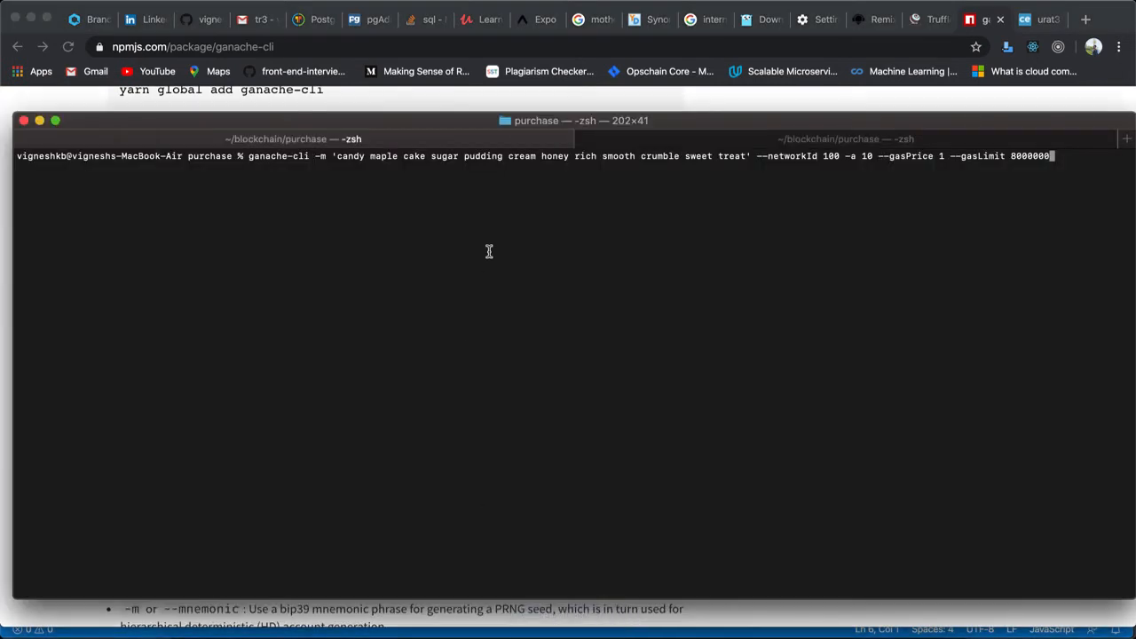
Run ganache-cli to start the local blockchain with ten accounts listening on 127.0.0.1:8545
key(Return)
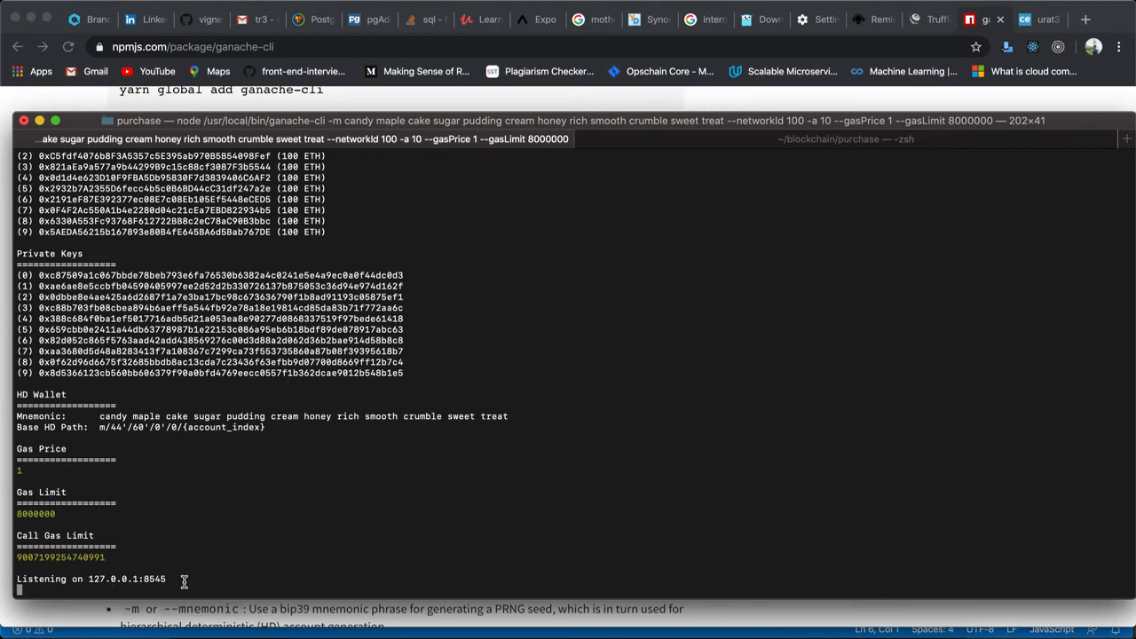
mouse_move(767, 323)
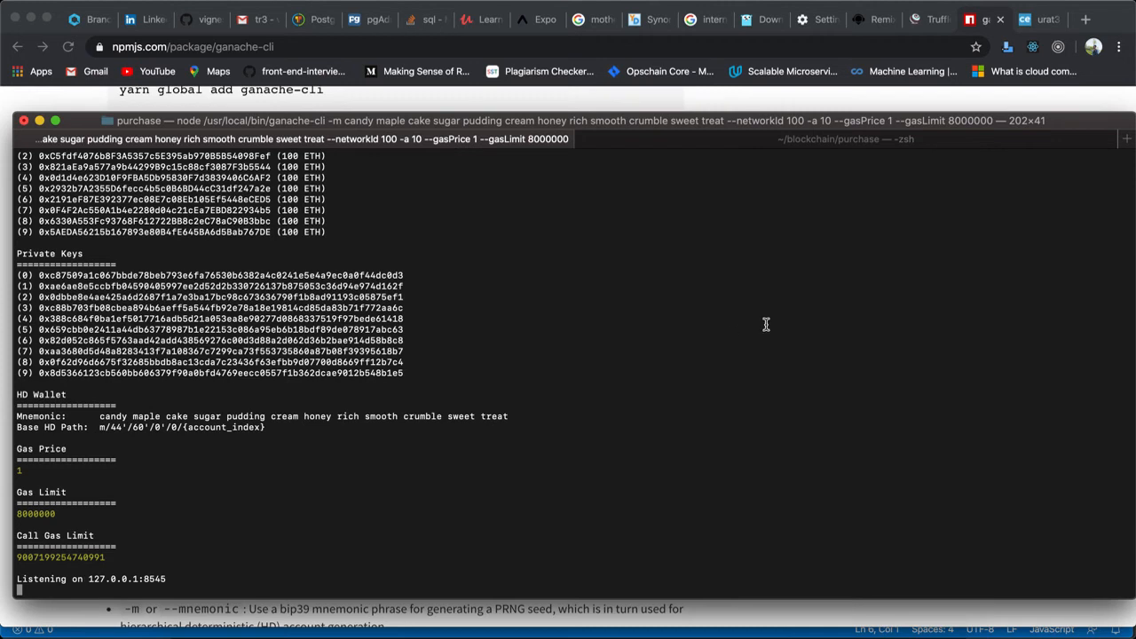
mouse_move(884, 132)
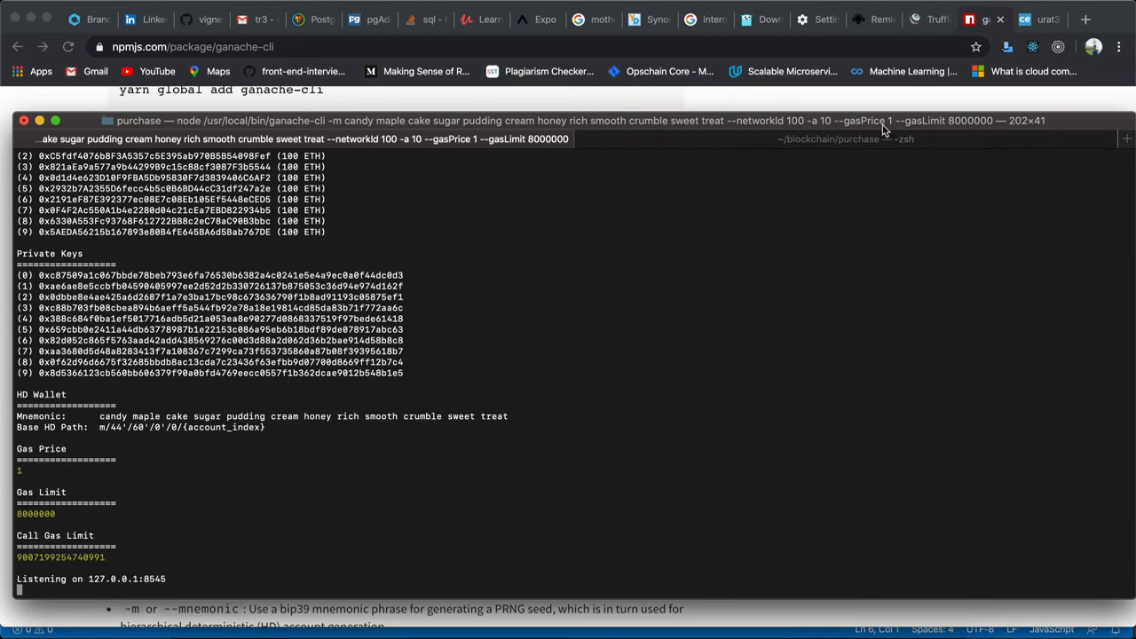
mouse_move(412, 444)
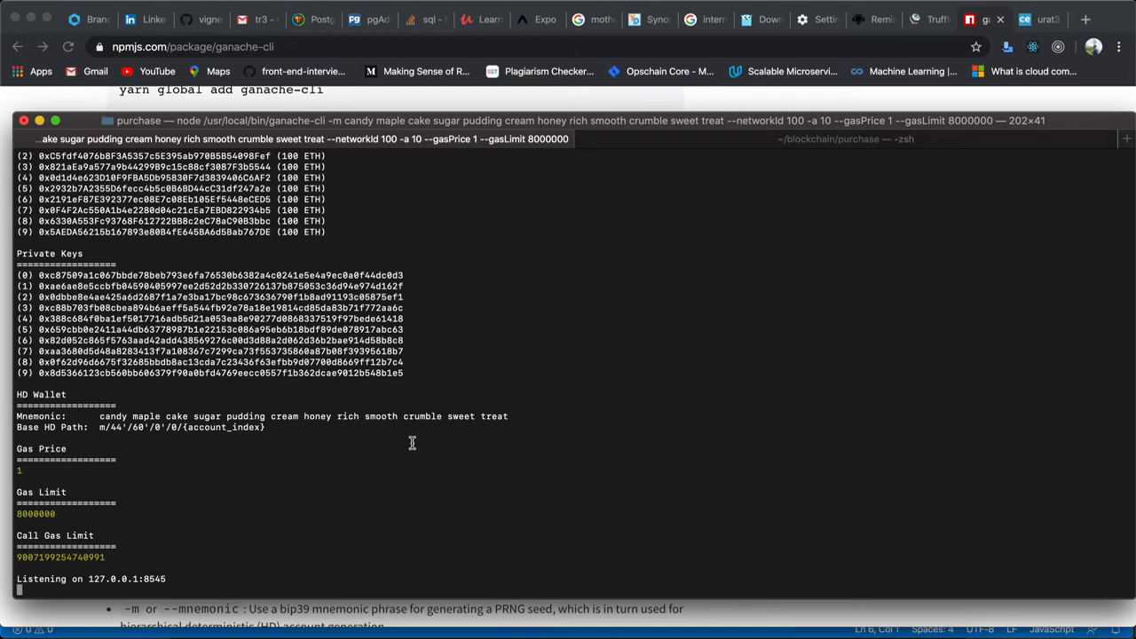
mouse_move(804, 241)
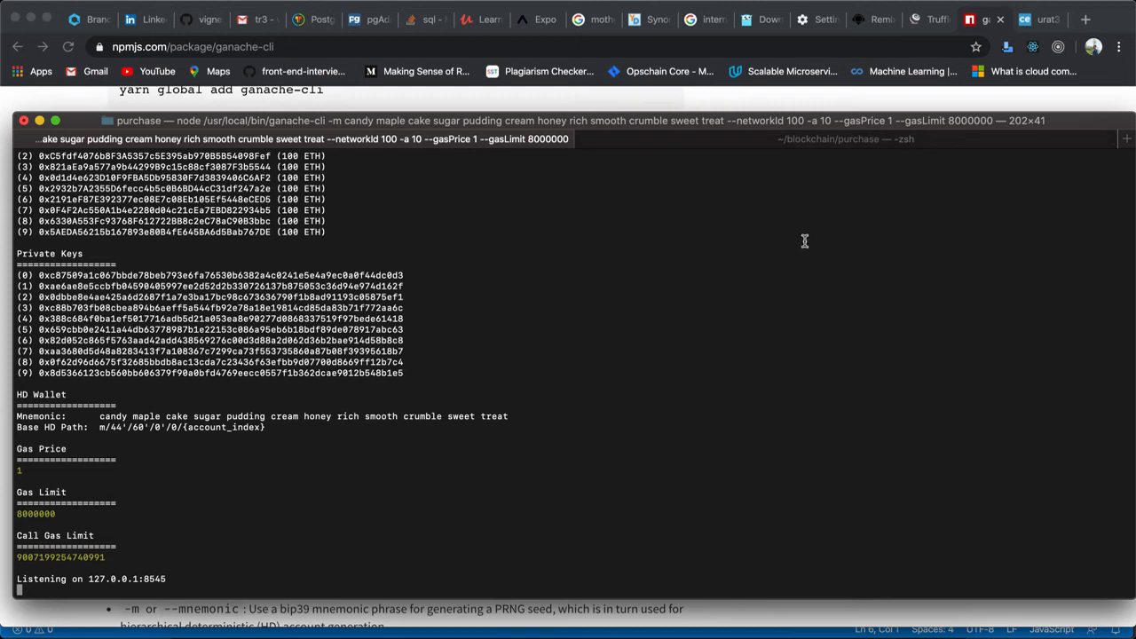
Run truffle migrate in the project shell, deploying Migrations and Purchase to the development network
click(843, 139)
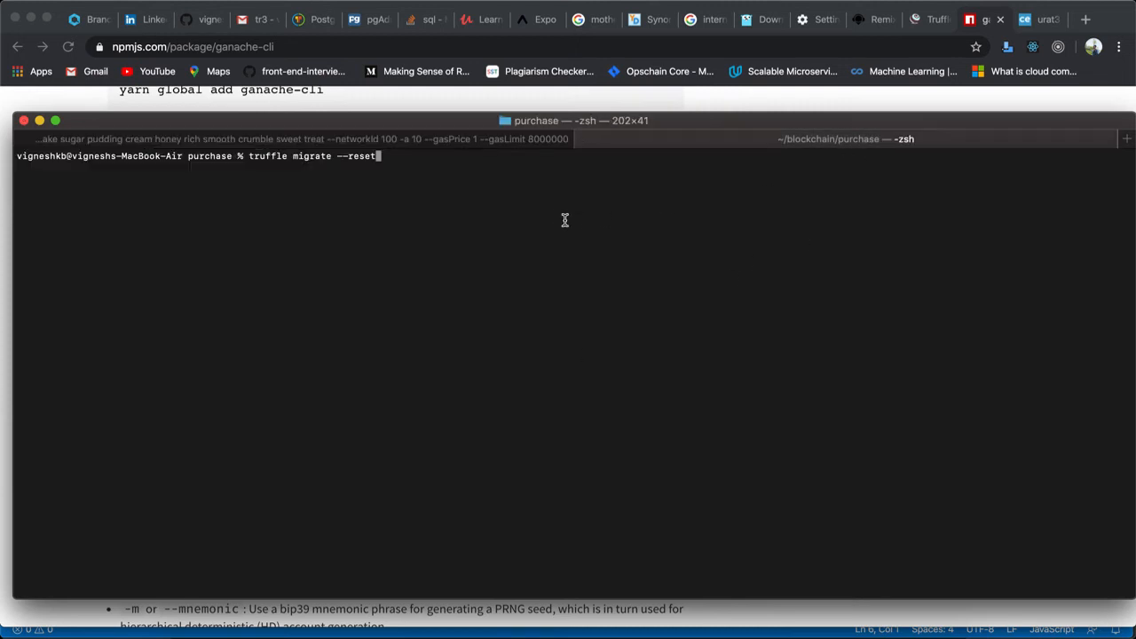
key(Backspace)
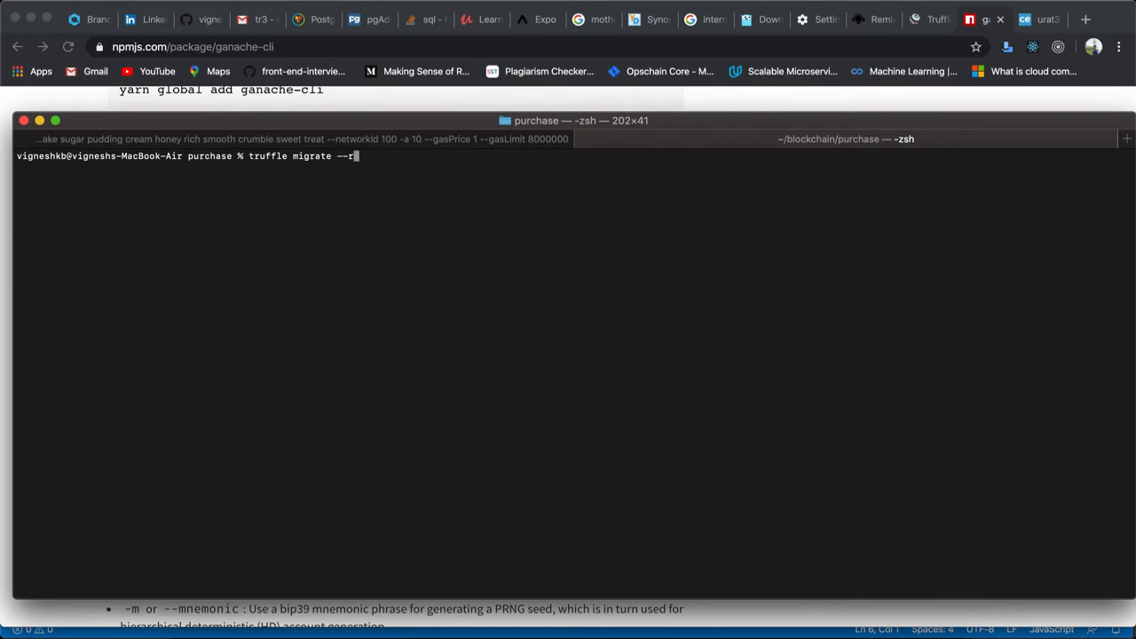
key(backspace)
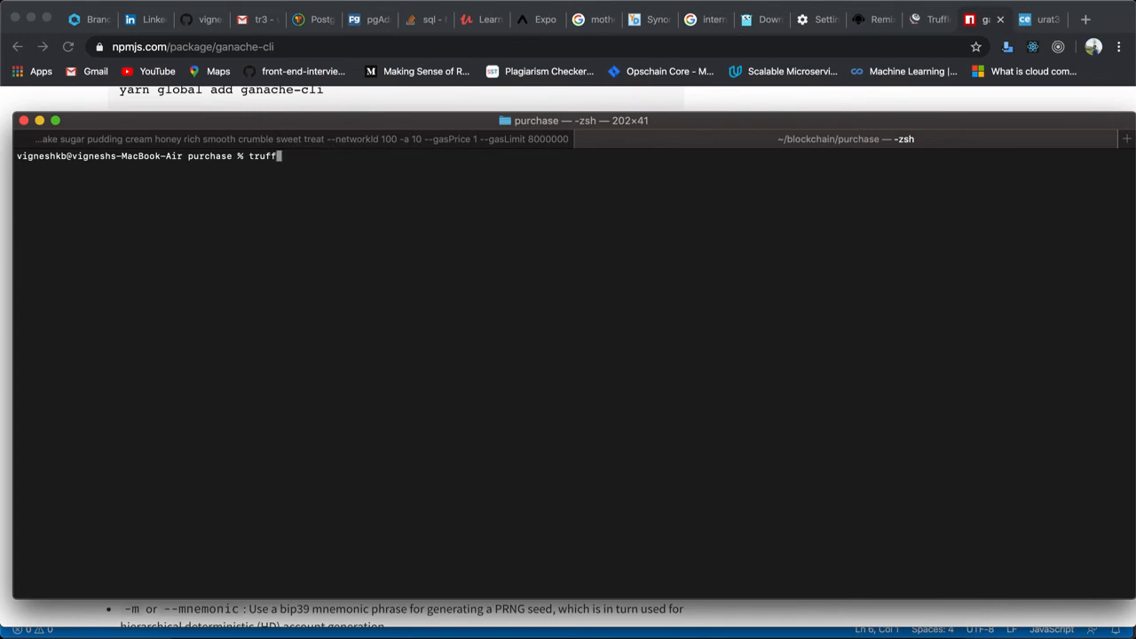
key(Backspace)
text(le mig)
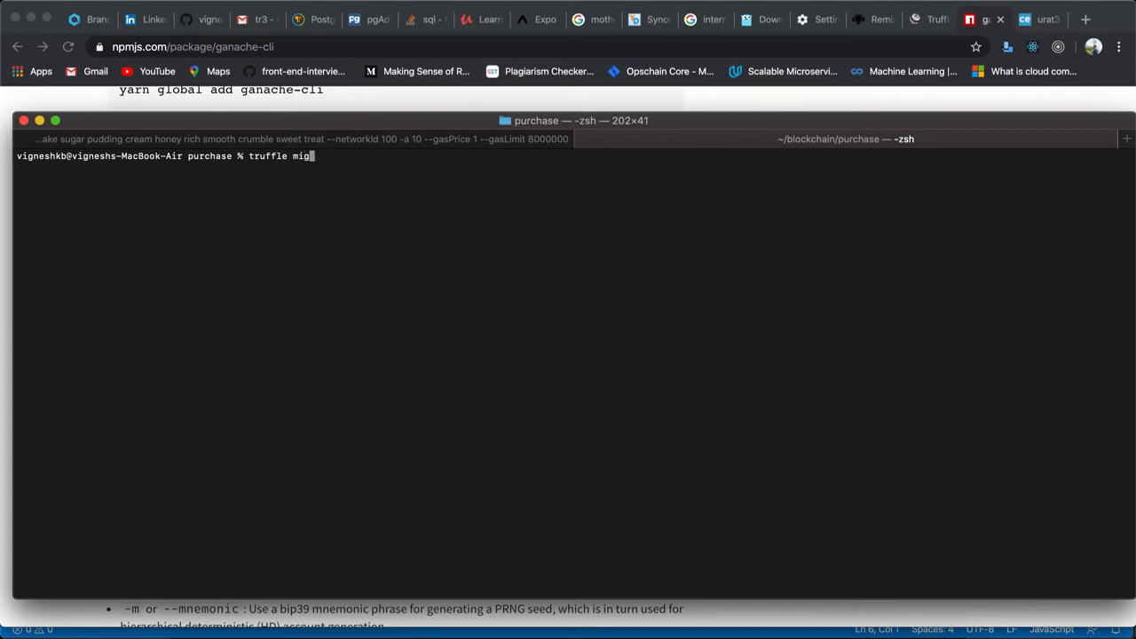
text(rate)
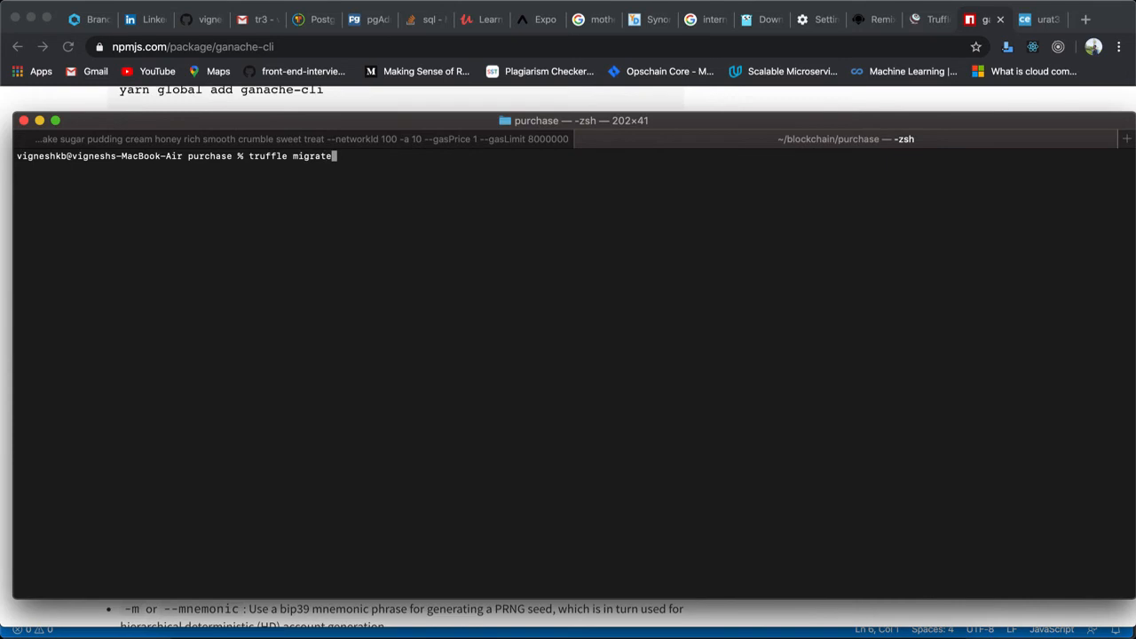
key(Return)
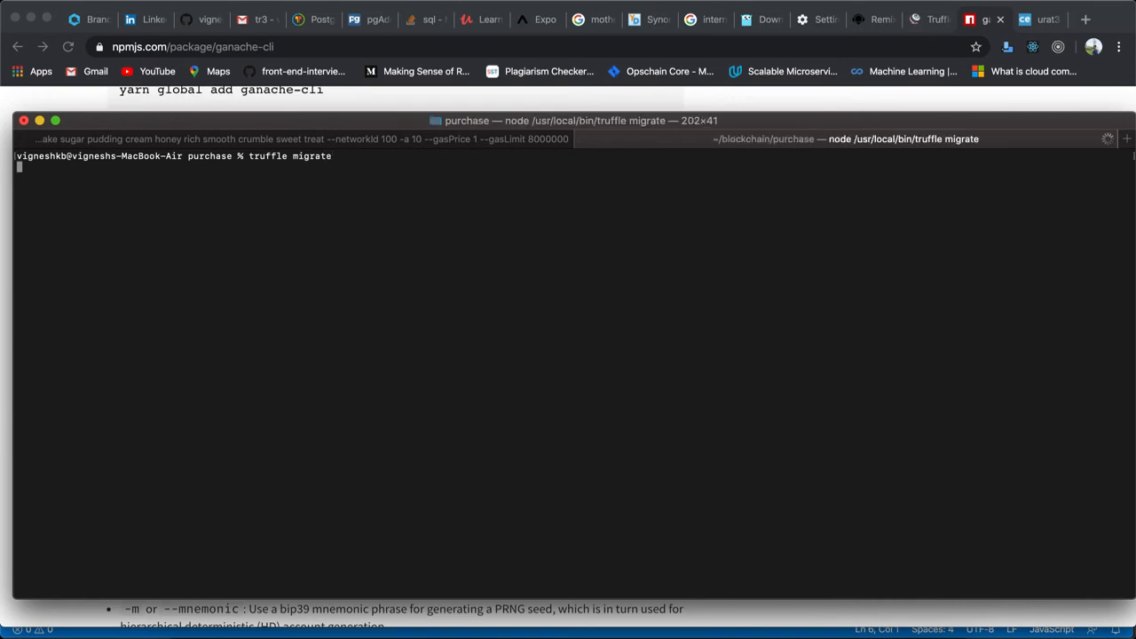
key(Return)
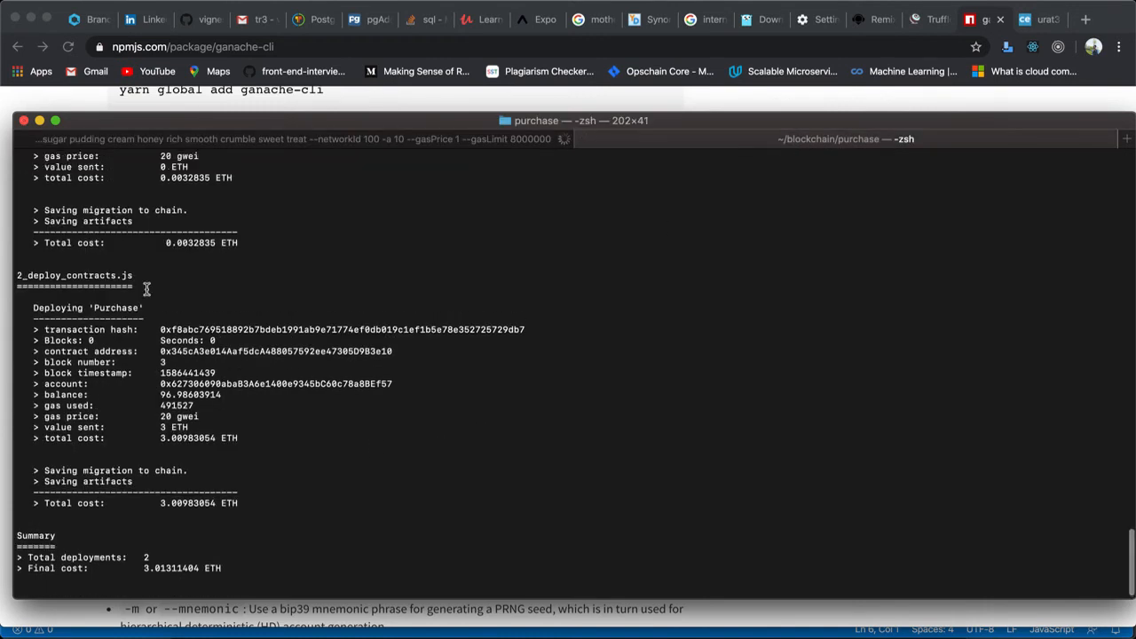
Review the deployment summary of two deployments totaling 3.01311404 ETH
scroll(down, 3)
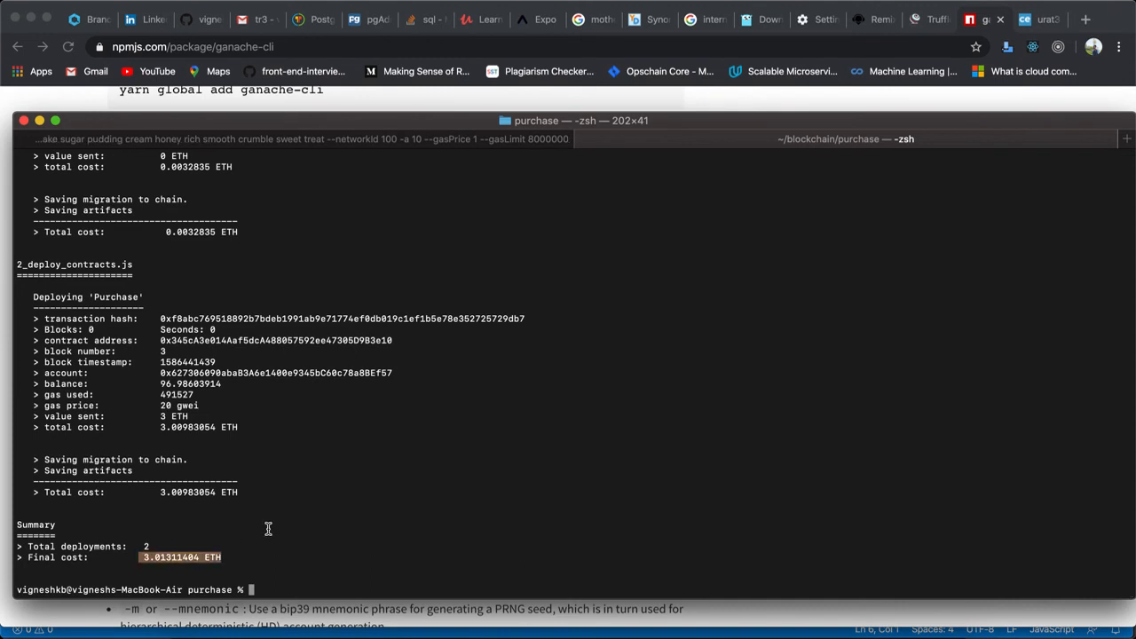
scroll(up, 3)
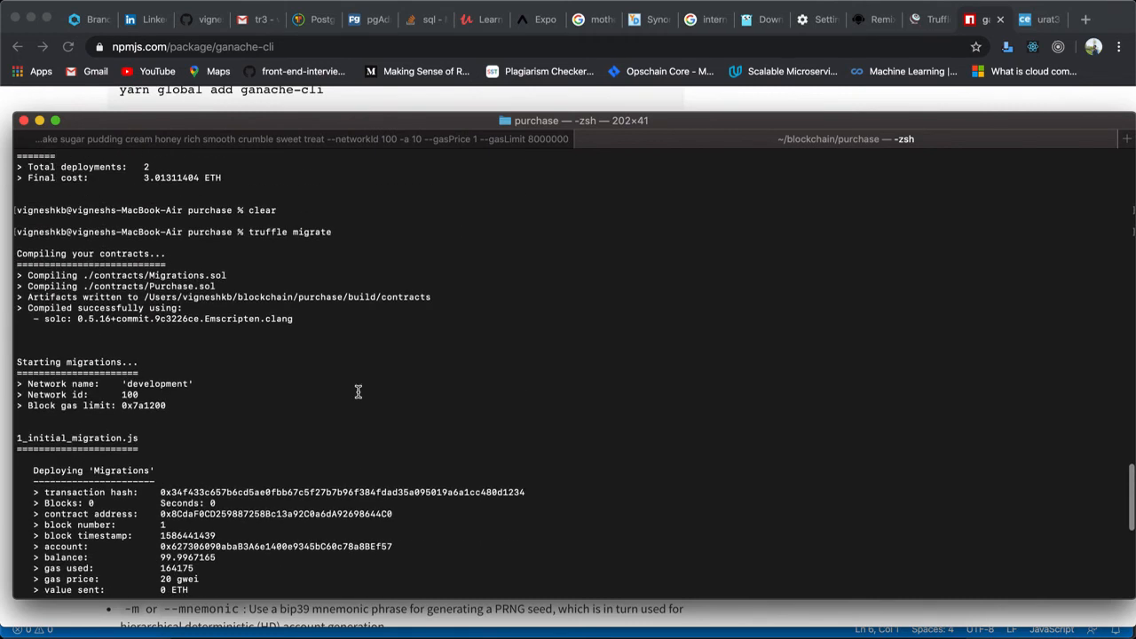
mouse_move(129, 321)
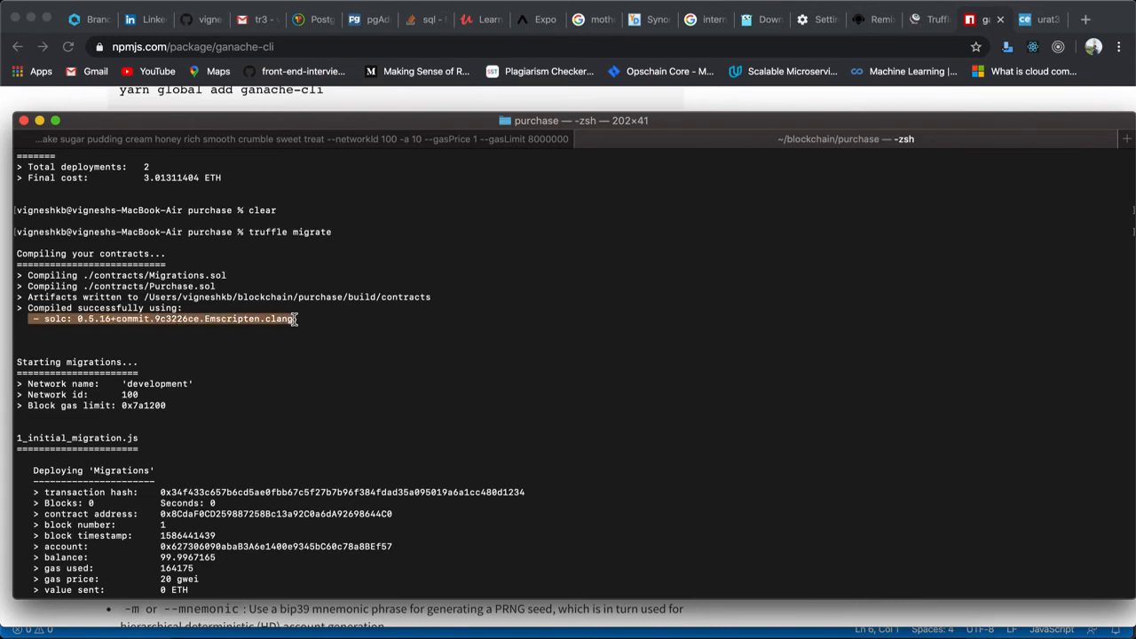
scroll(down, 3)
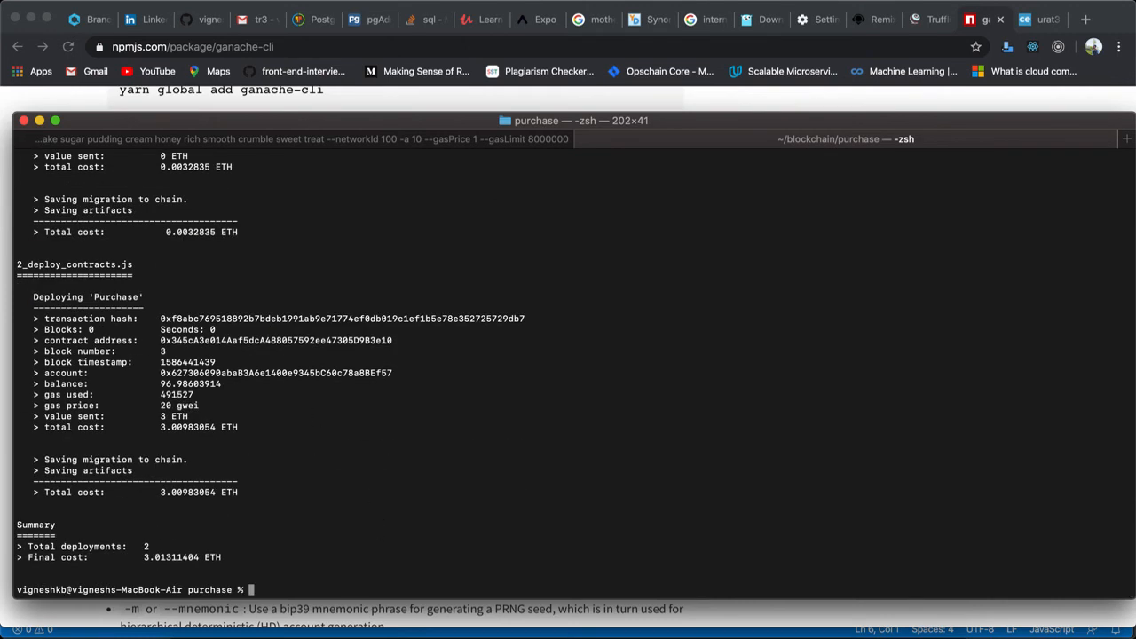
Run truffle -v to print Truffle v5.1.20 and its list of commands
text(truffle)
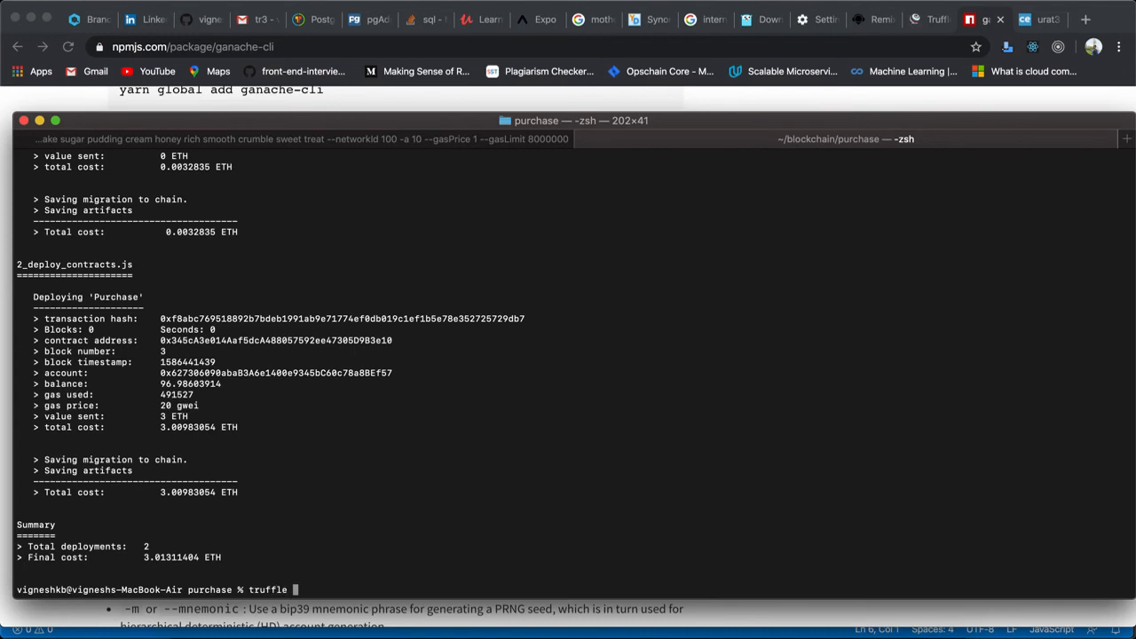
text(-v)
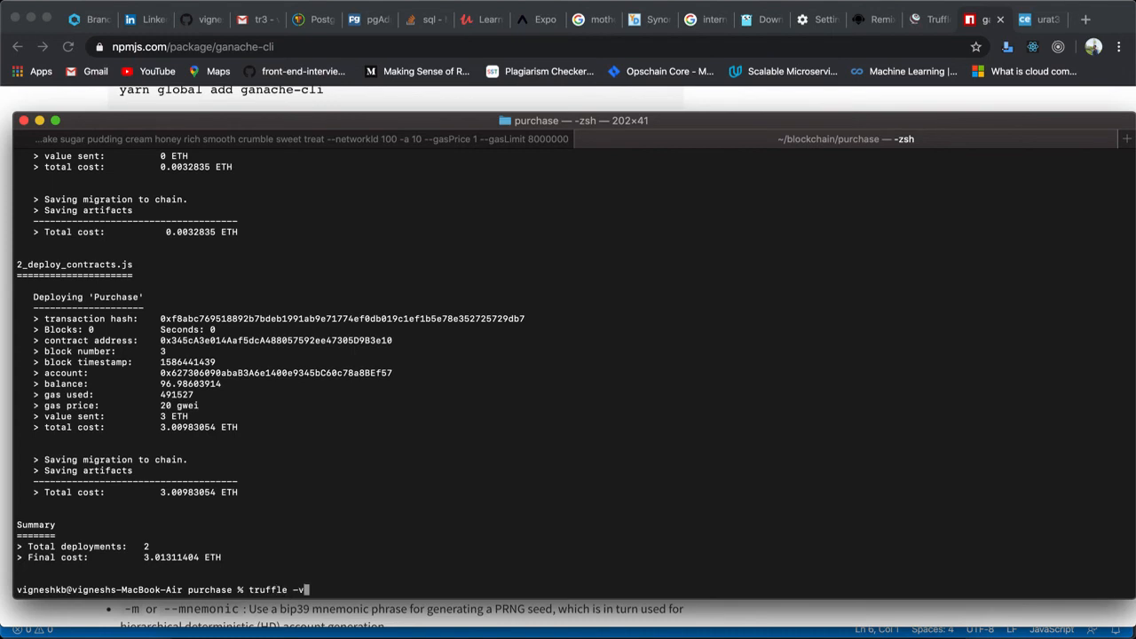
key(Return)
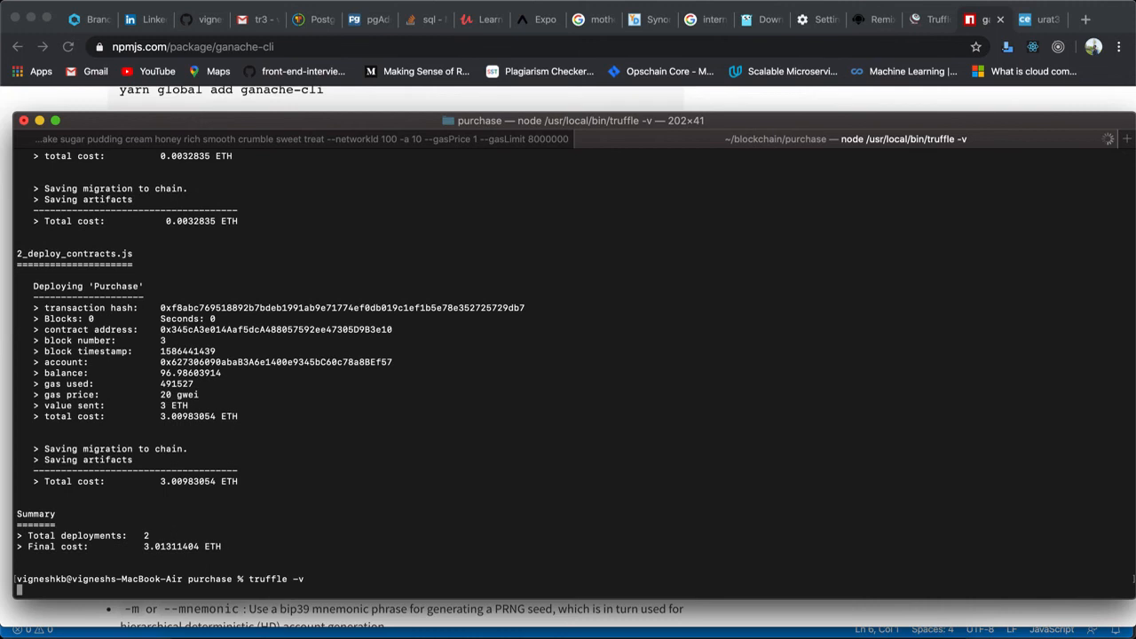
key(Return)
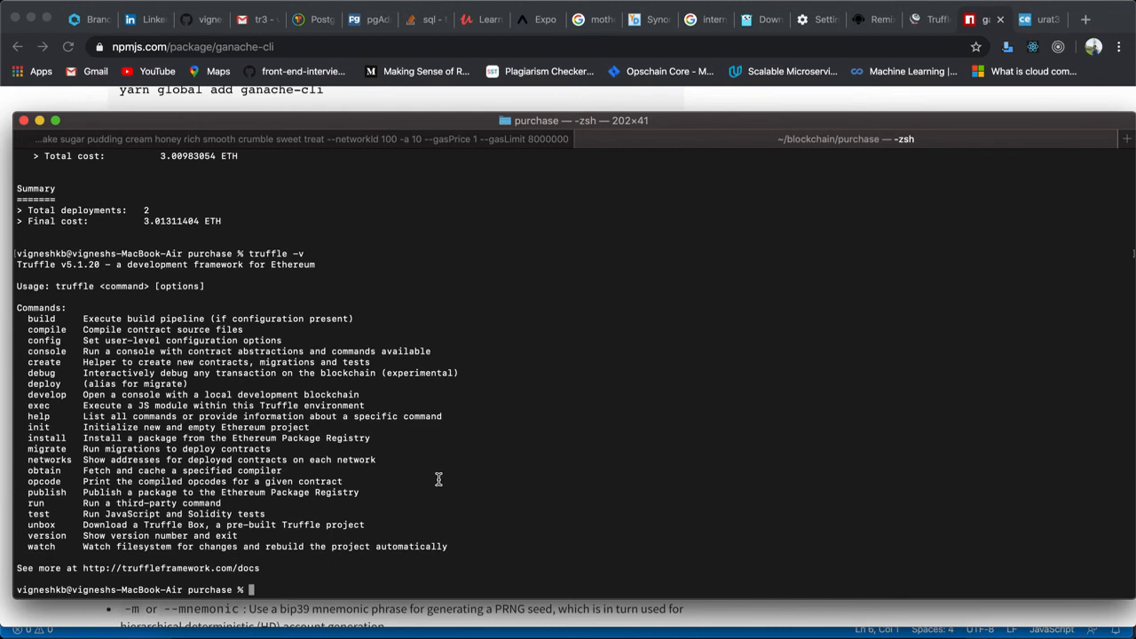
mouse_move(312, 252)
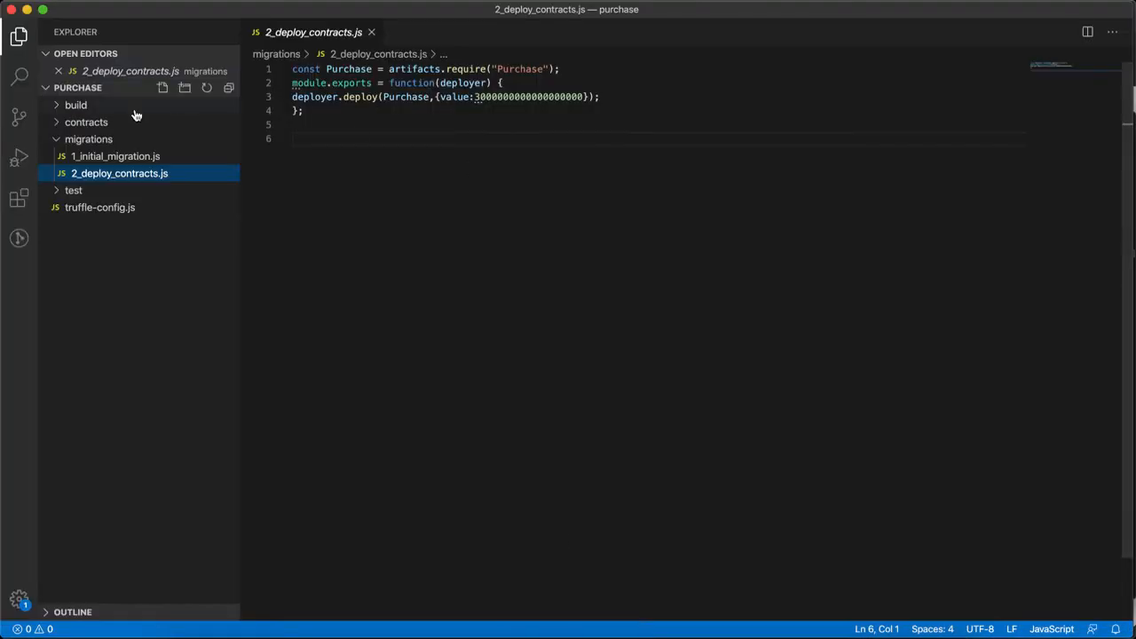
Open contracts/Purchase.sol, then expand build to reveal Migrations.json and Purchase.json
click(86, 121)
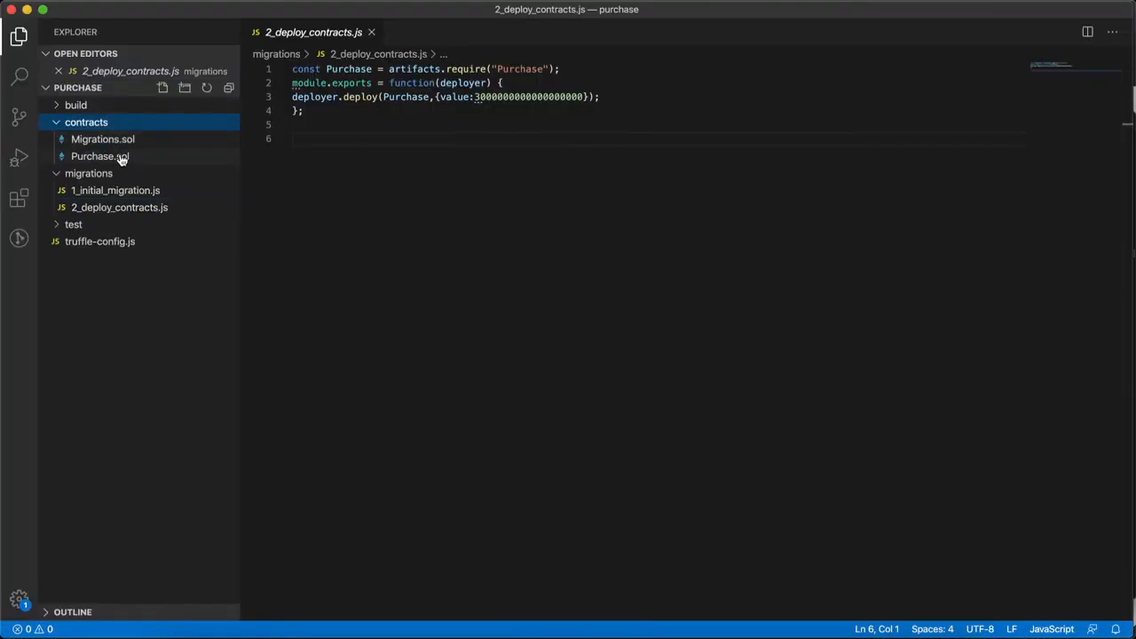
click(99, 156)
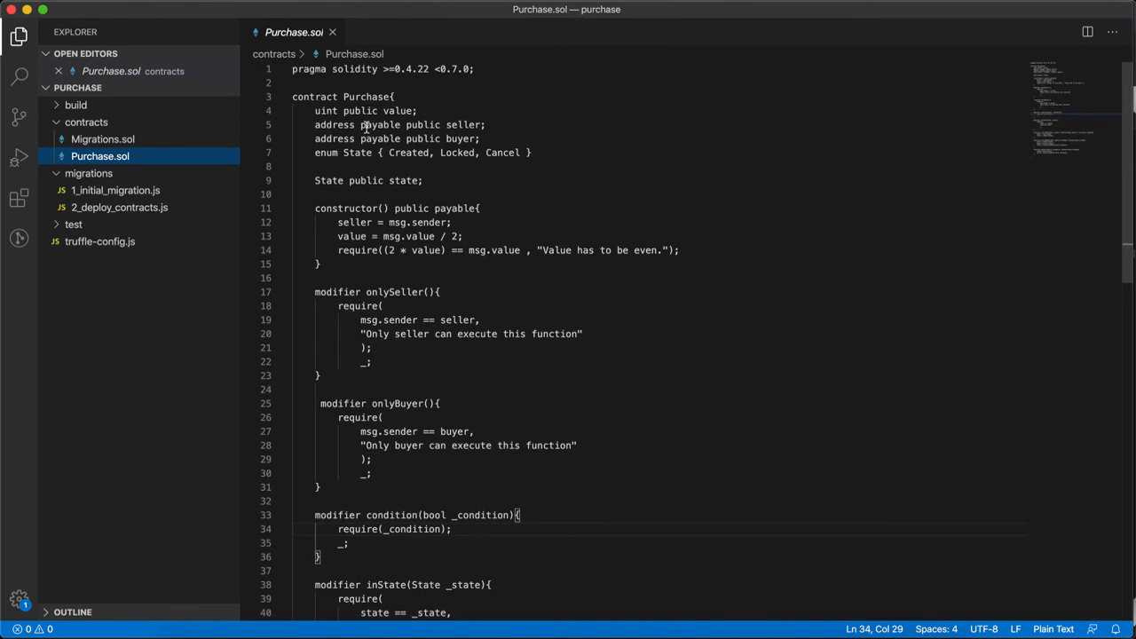
mouse_move(475, 98)
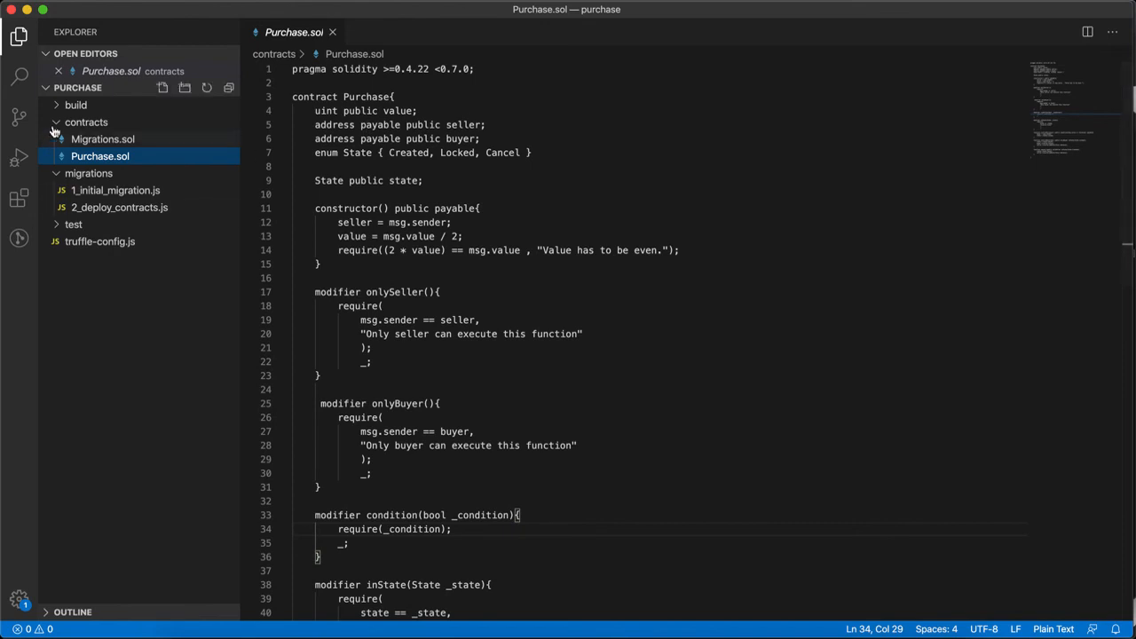
click(85, 121)
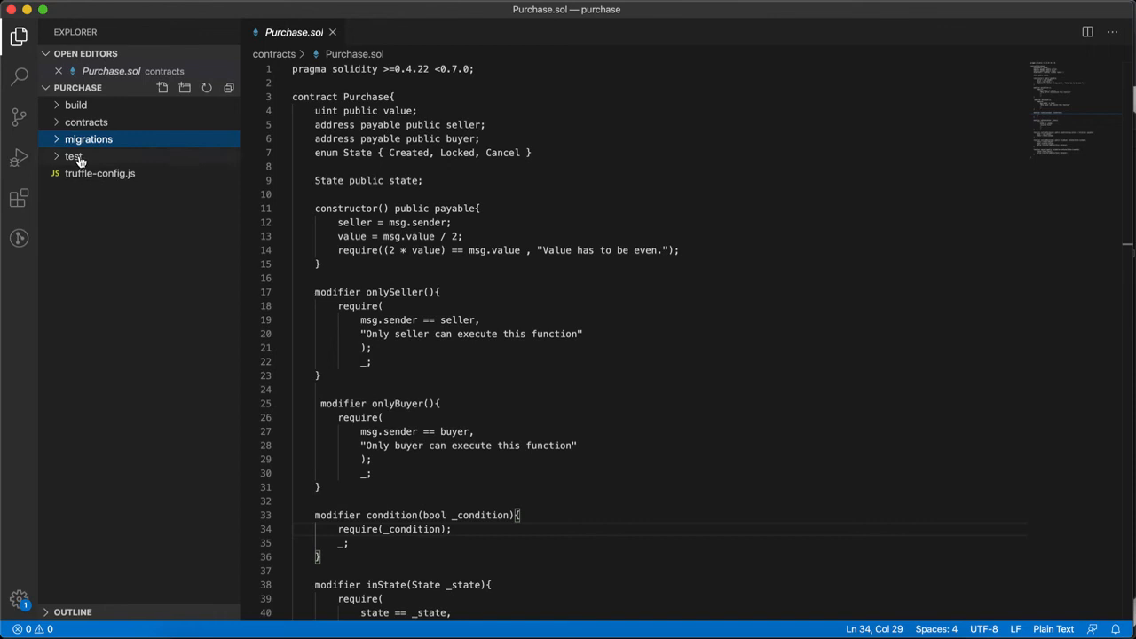
mouse_move(75, 105)
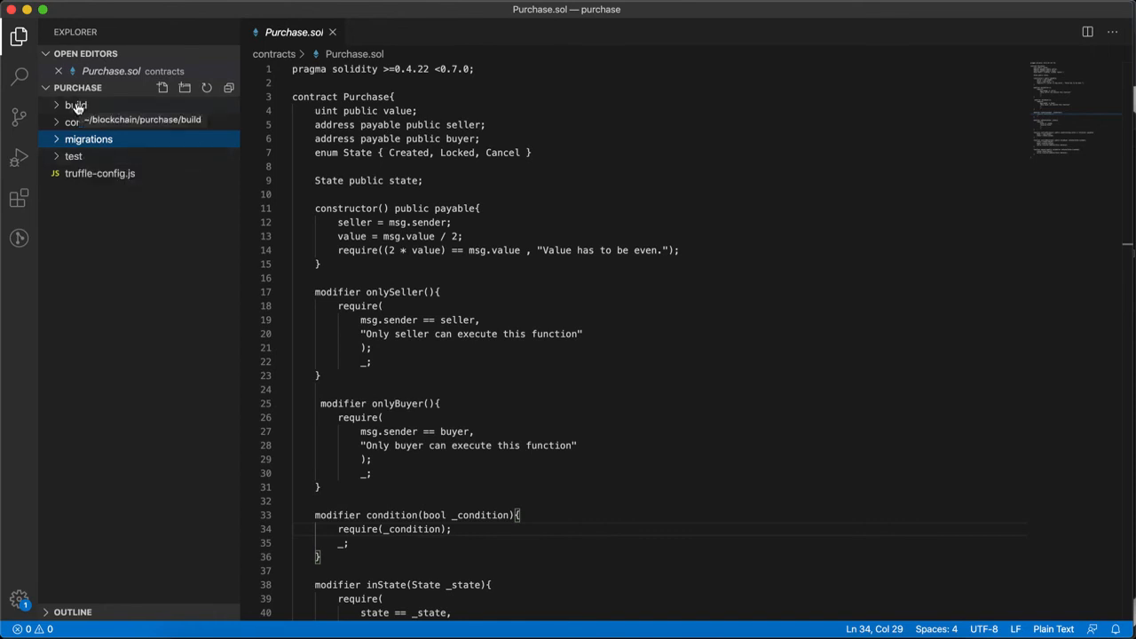
click(76, 105)
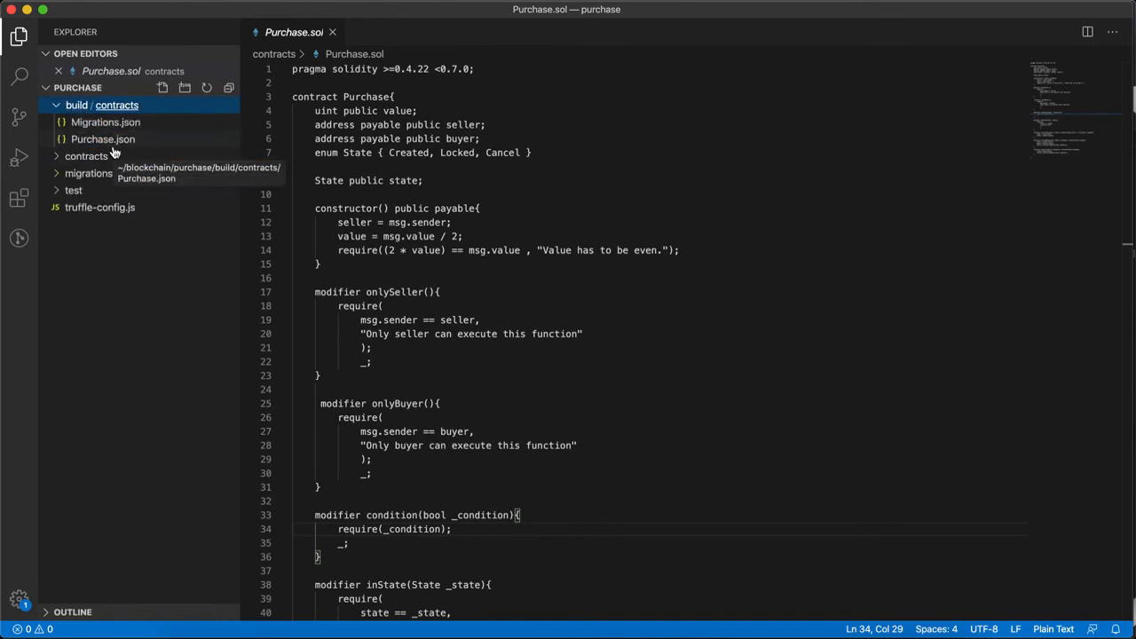
Review the ABI in build/contracts/Purchase.json, then close the file
click(103, 139)
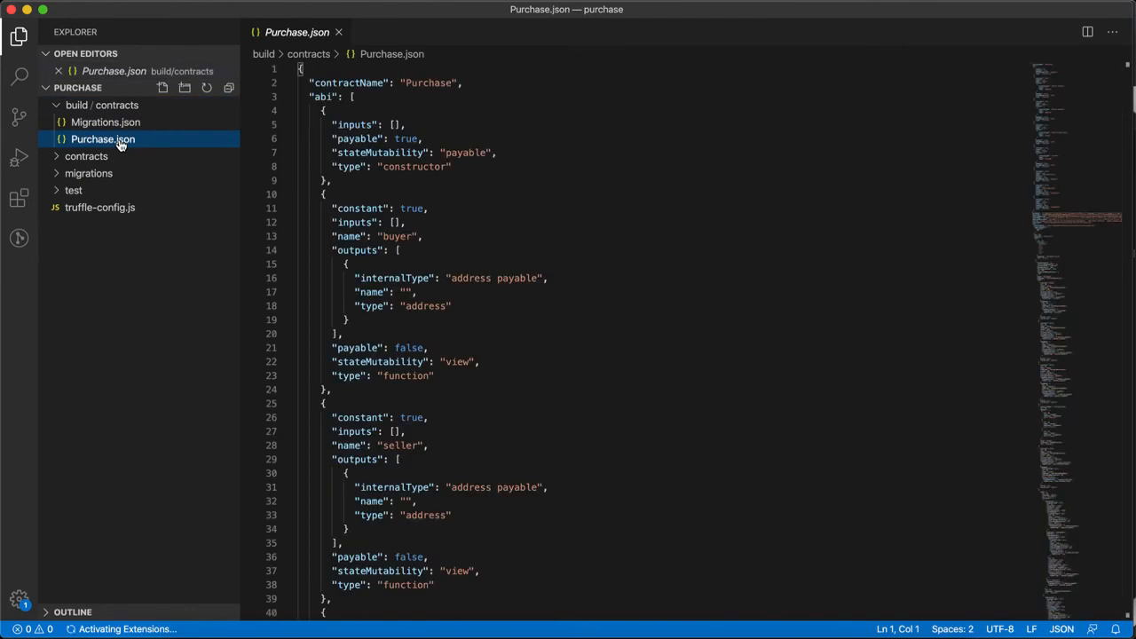
scroll(down, 3)
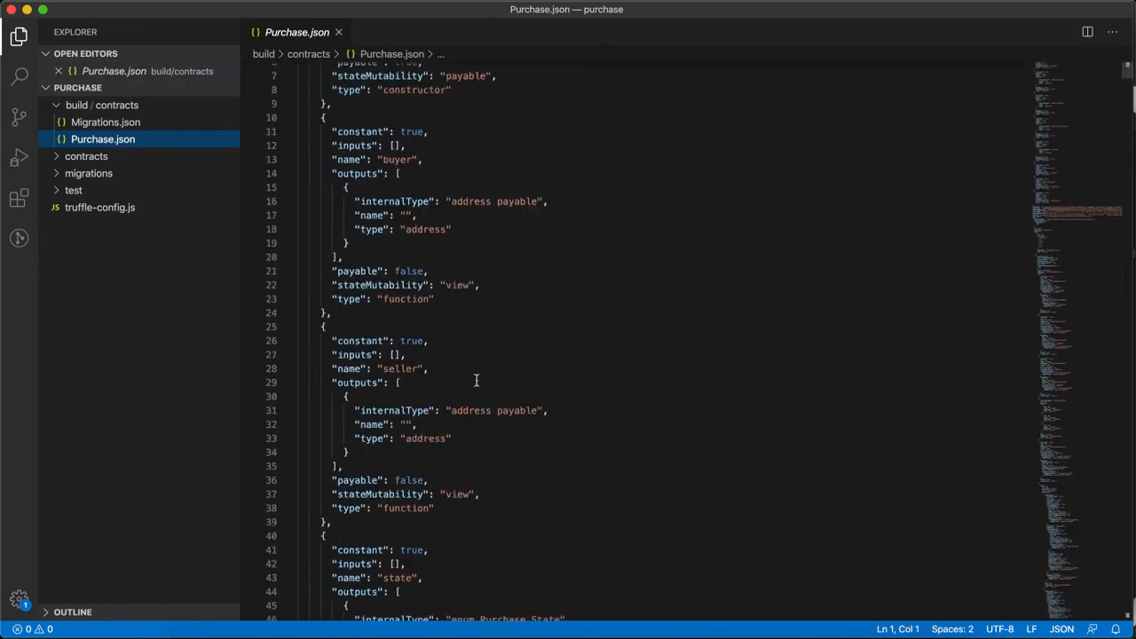
scroll(down, 3)
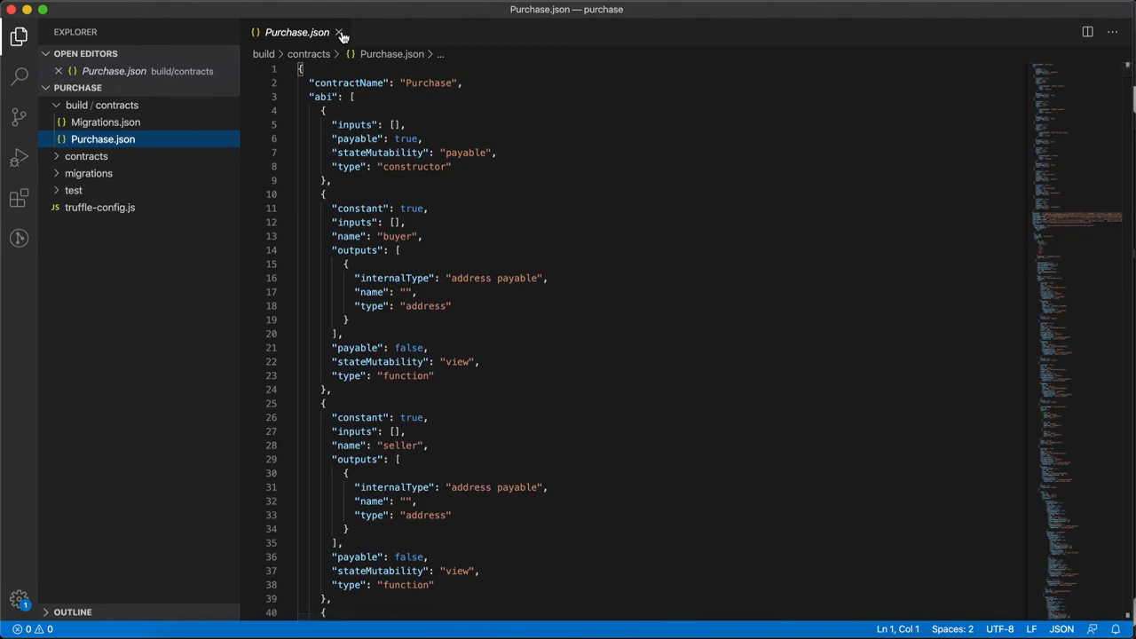
mouse_move(341, 32)
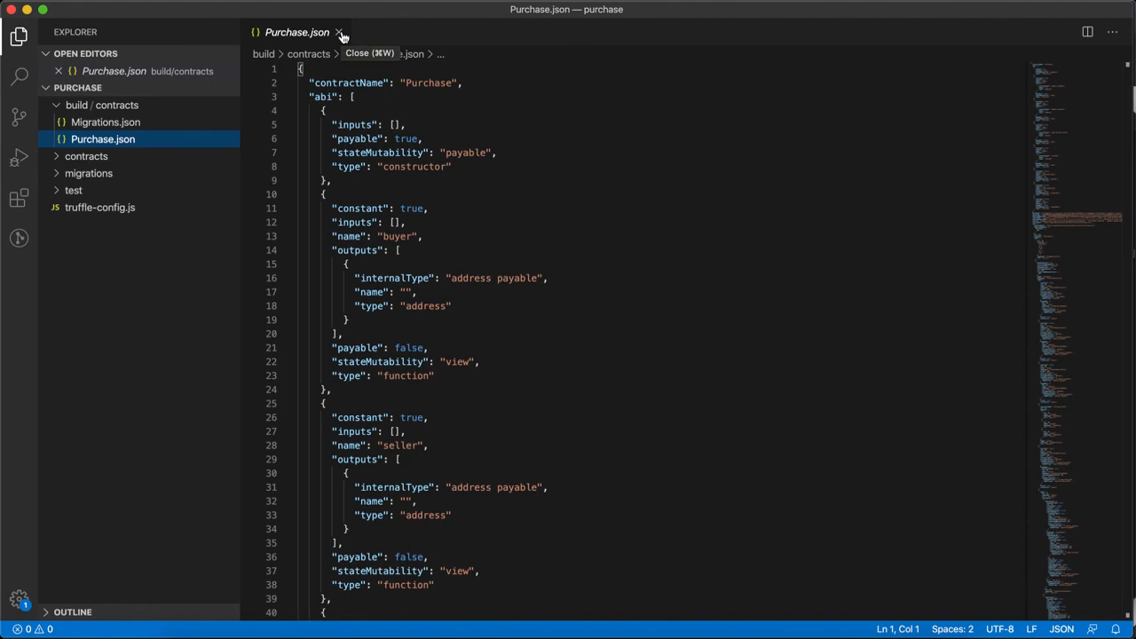
mouse_move(340, 31)
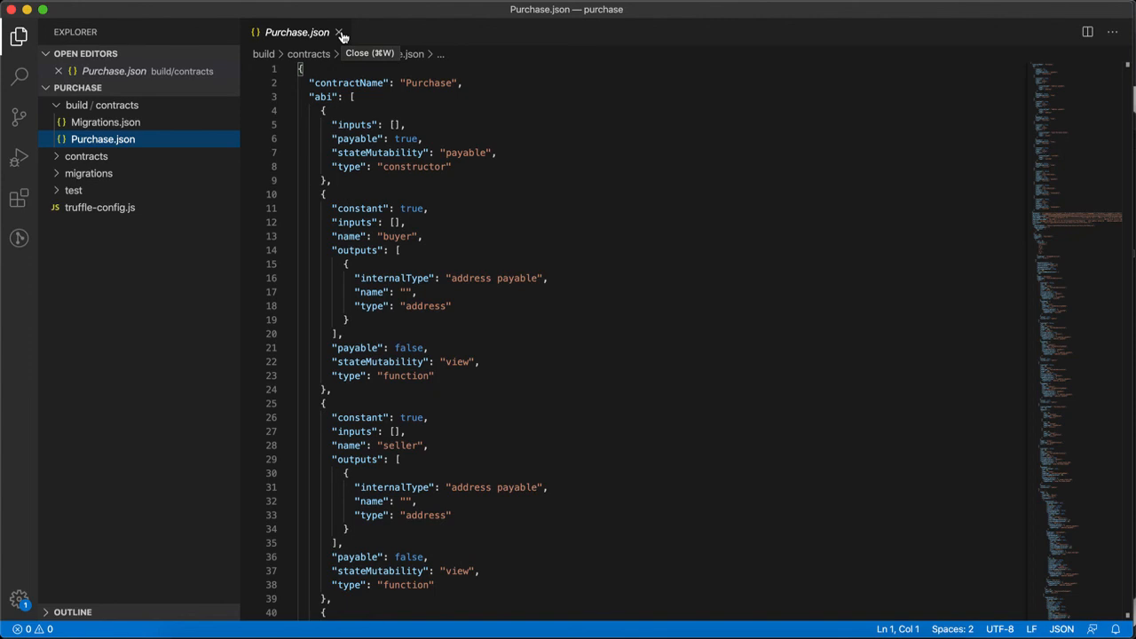
click(341, 32)
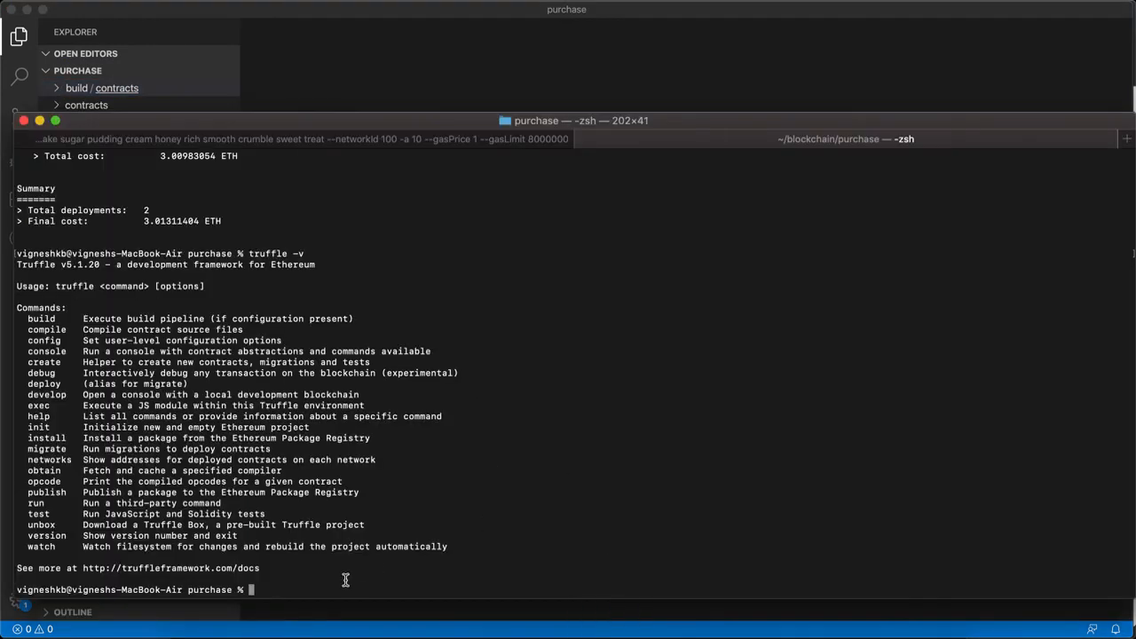
Run truffle migrate --reset, redeploying Purchase with two deployments totaling 3.01311404 ETH
text(truffle -v)
text(truffle migrate --rese)
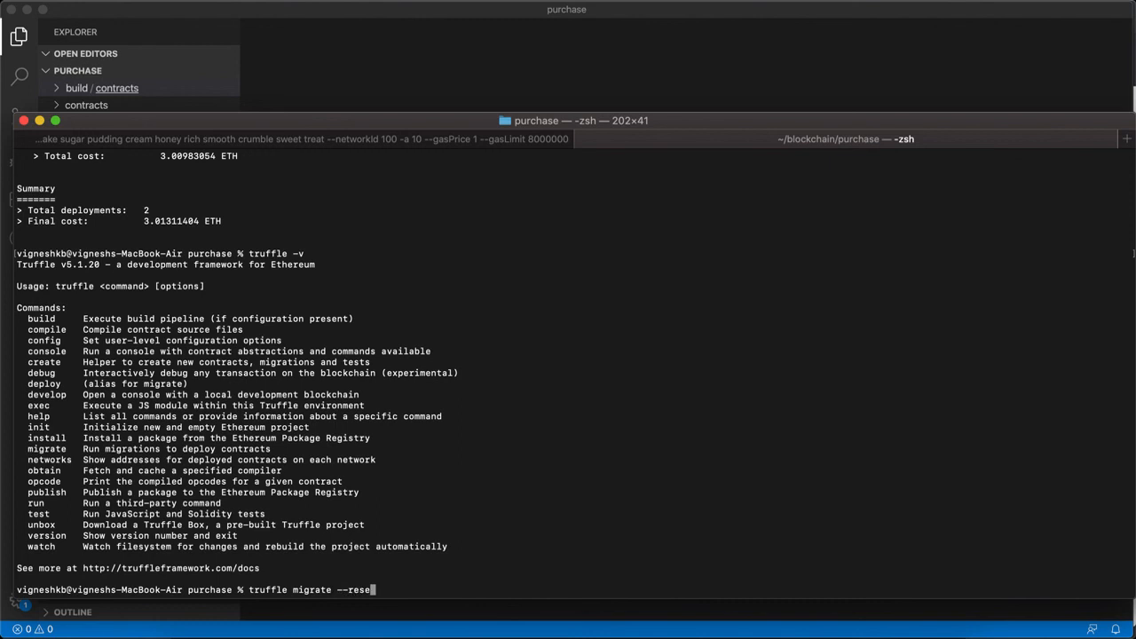
key(Return)
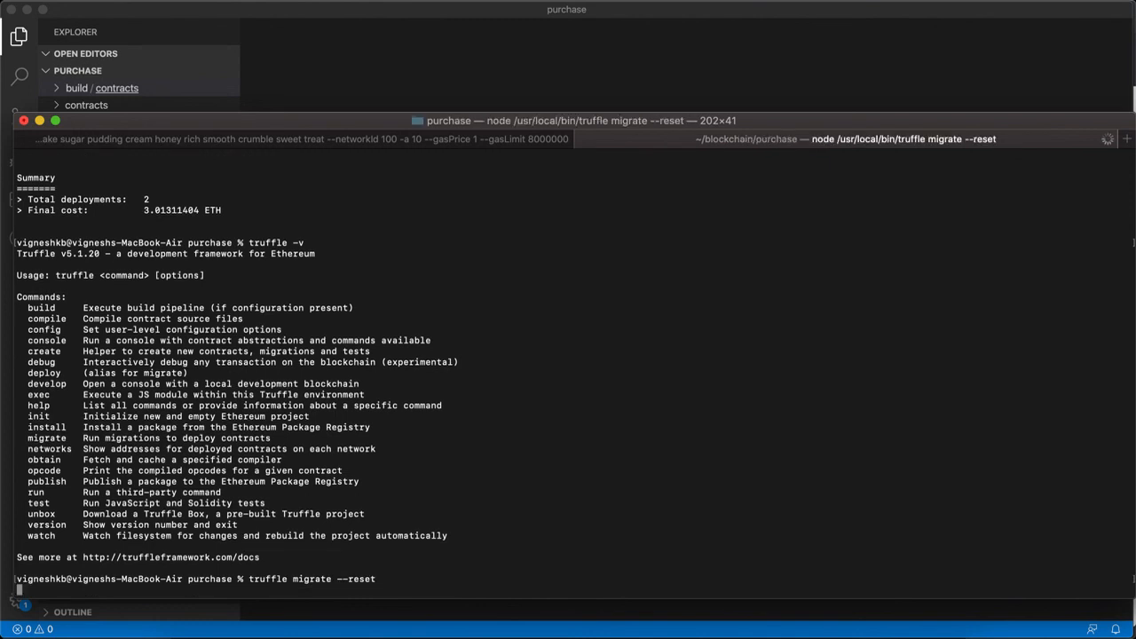
key(Return)
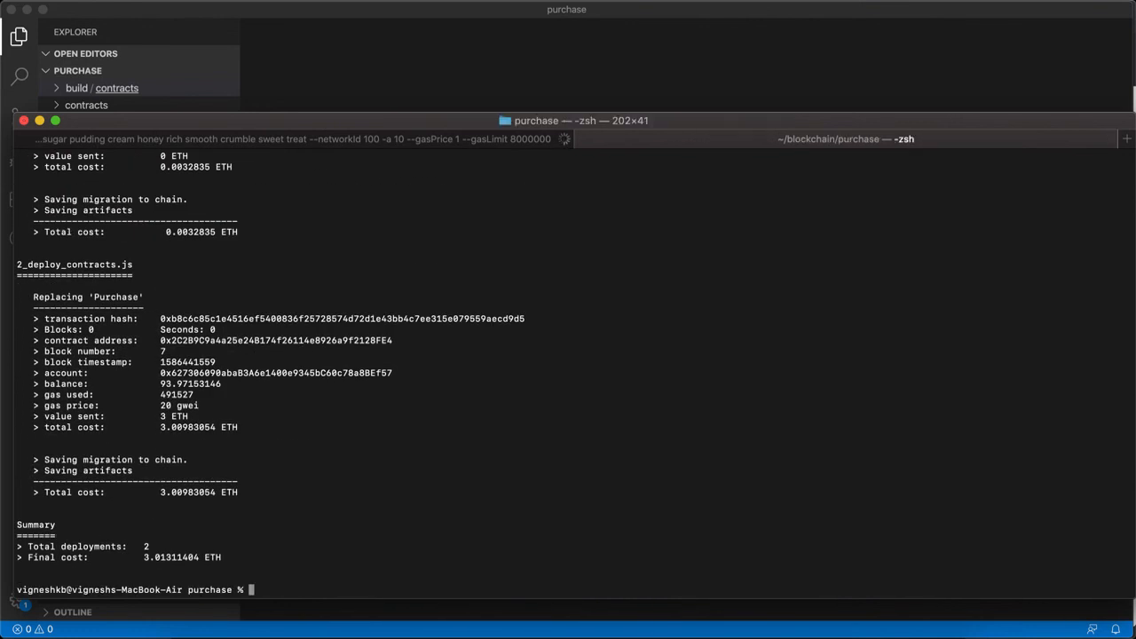
mouse_move(549, 504)
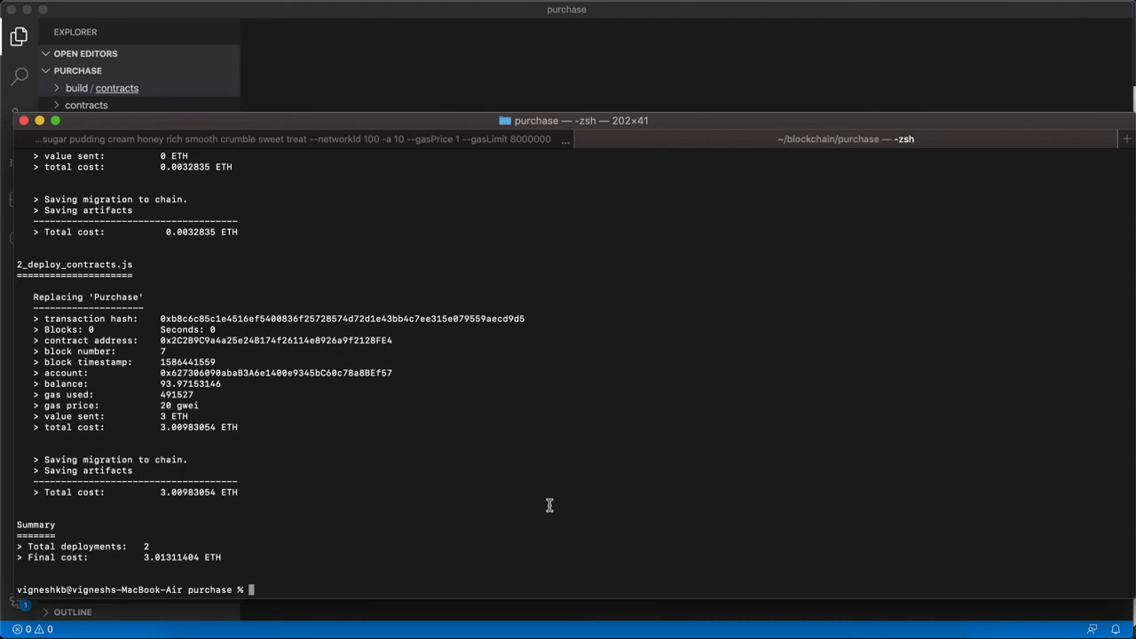
mouse_move(841, 46)
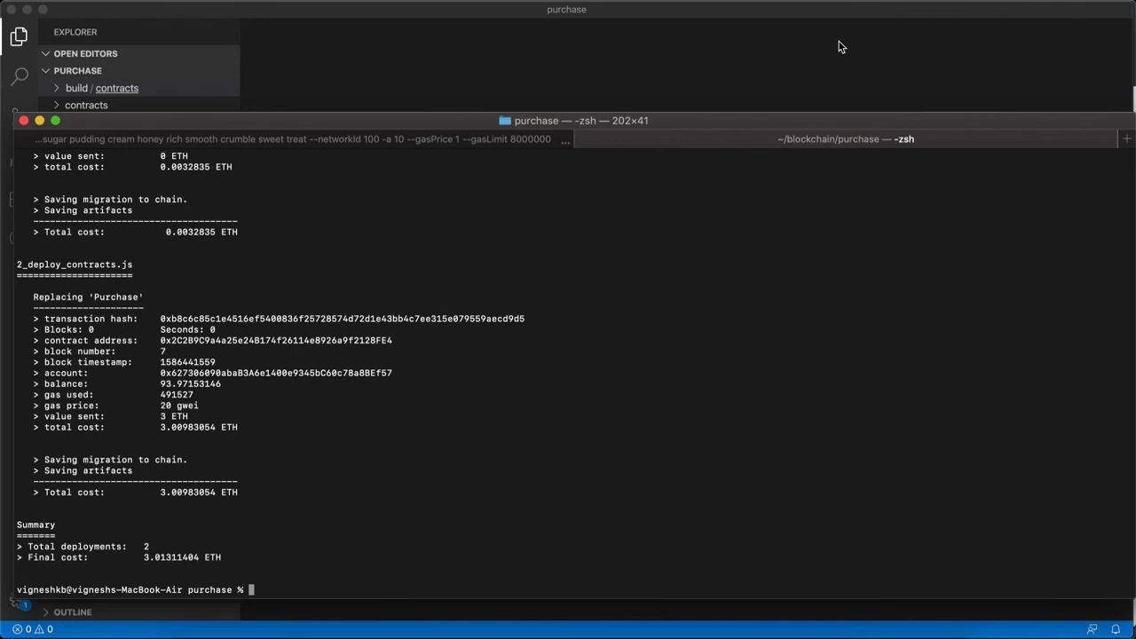
mouse_move(726, 121)
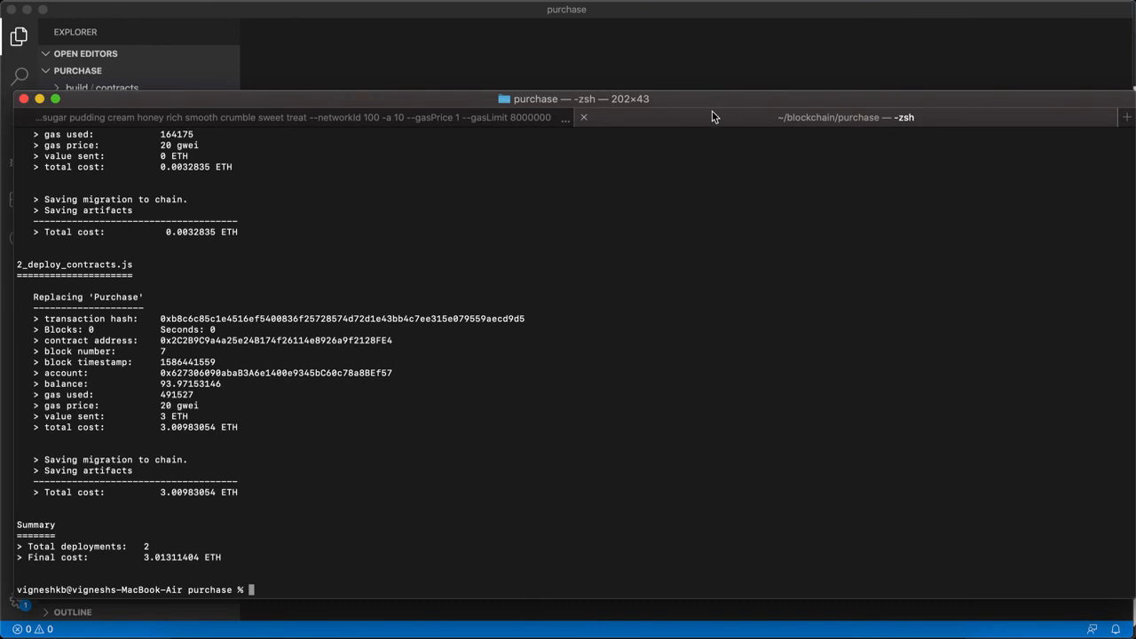
mouse_move(717, 113)
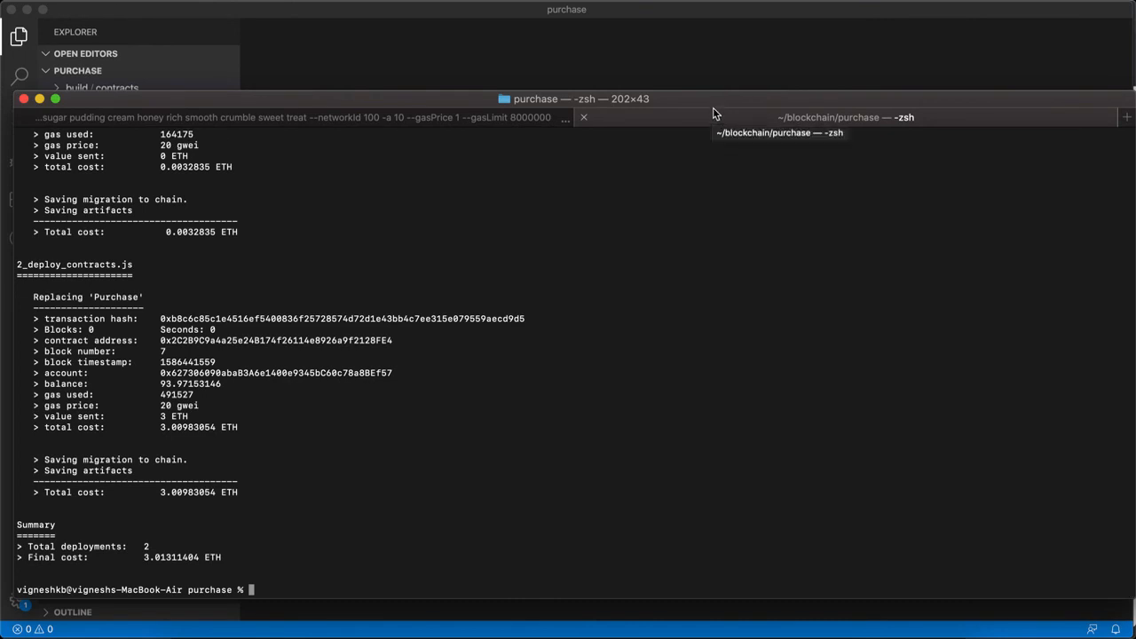